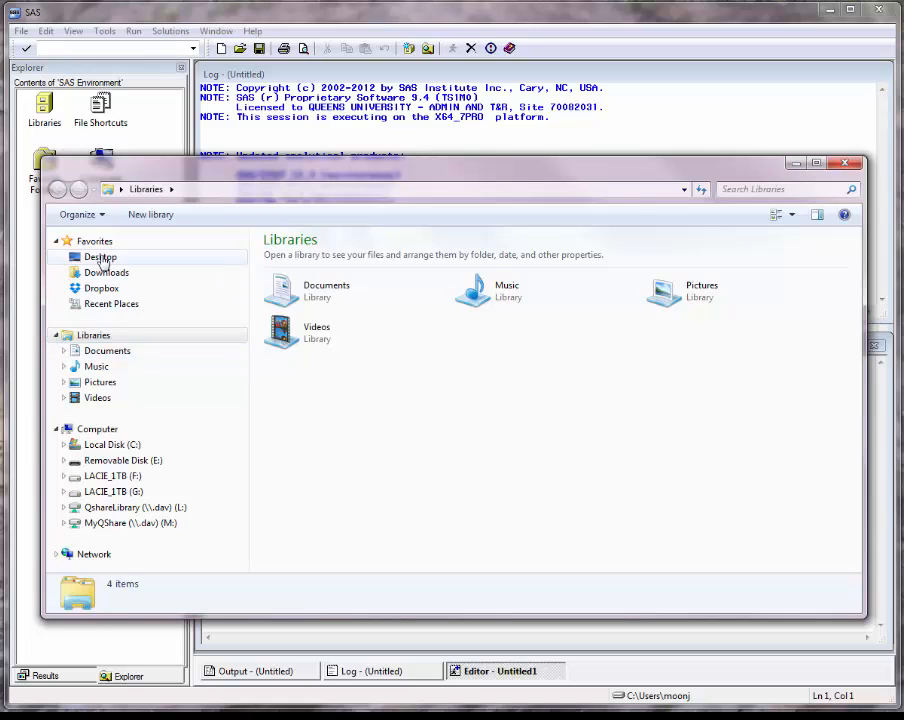
Show the Desktop in Explorer and select the PCCF6A1 folder
click(99, 257)
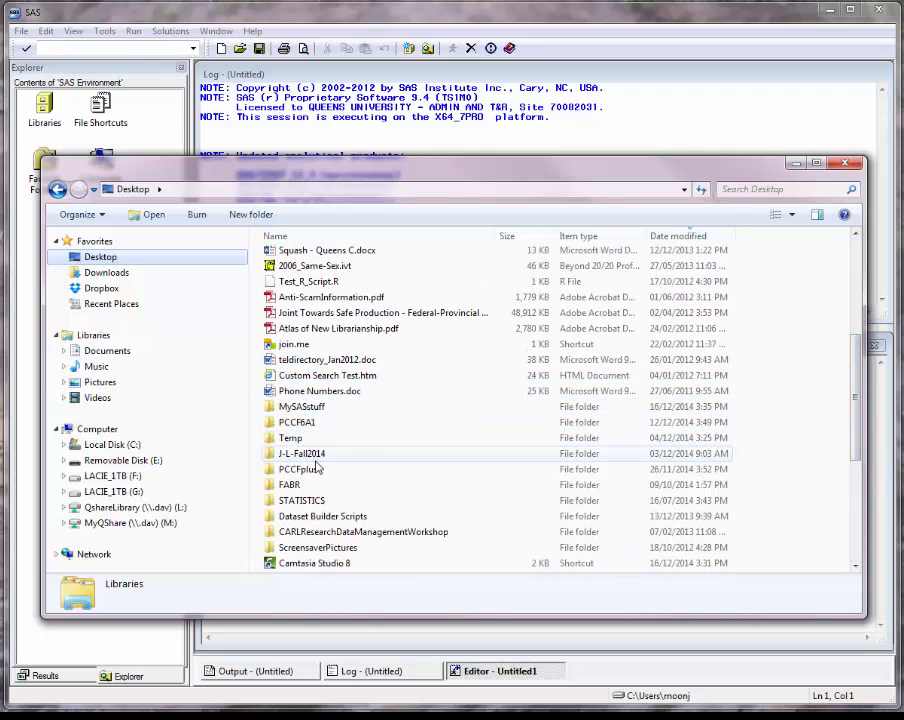
mouse_move(296, 422)
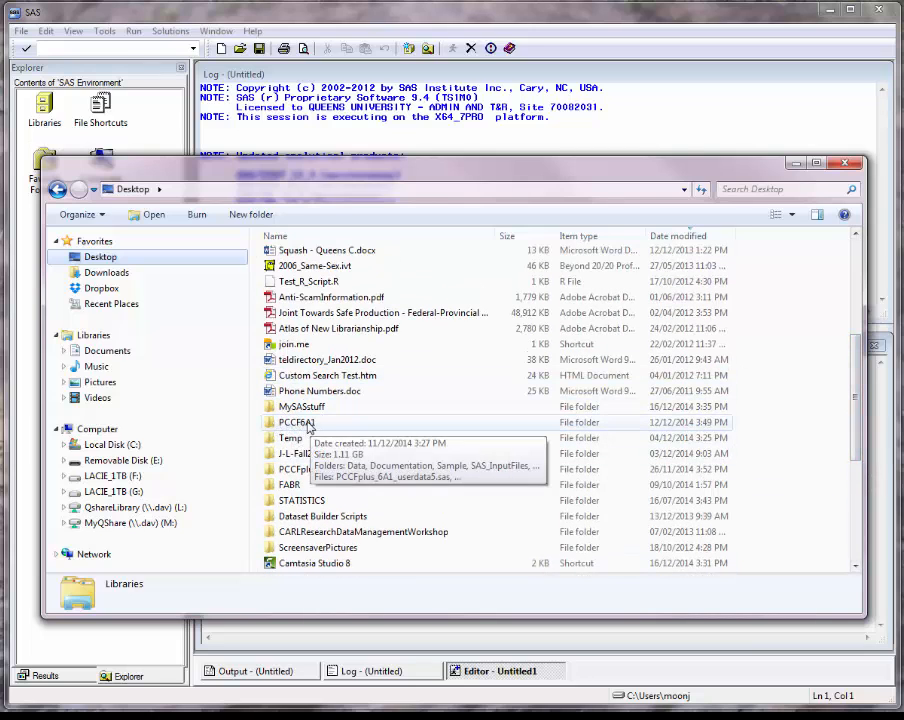
click(297, 422)
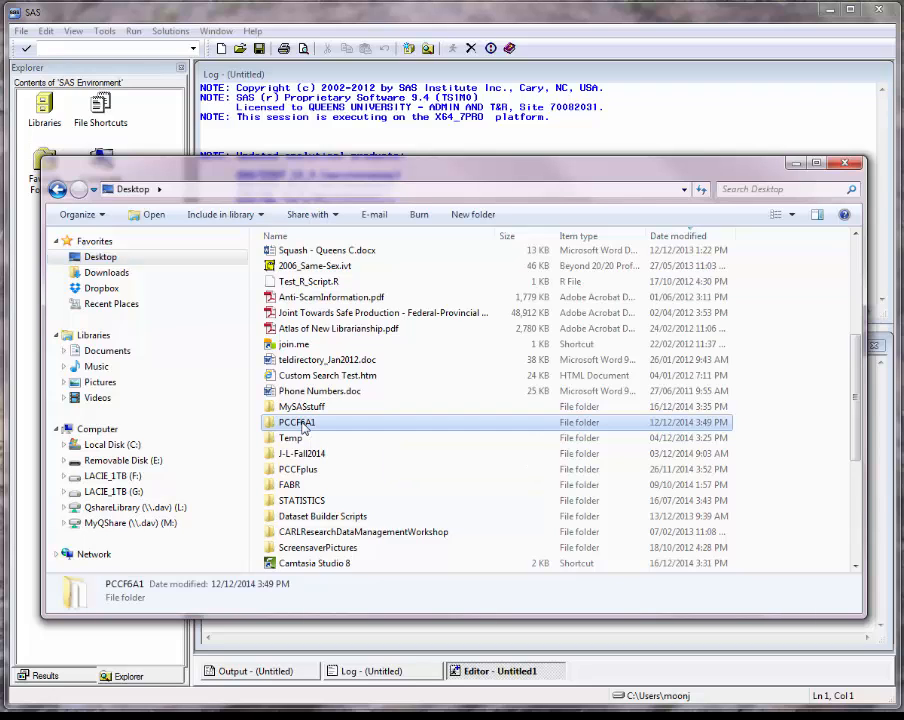
Open the PCCF6A1 folder to view its five subfolders and three SAS programs
double_click(297, 422)
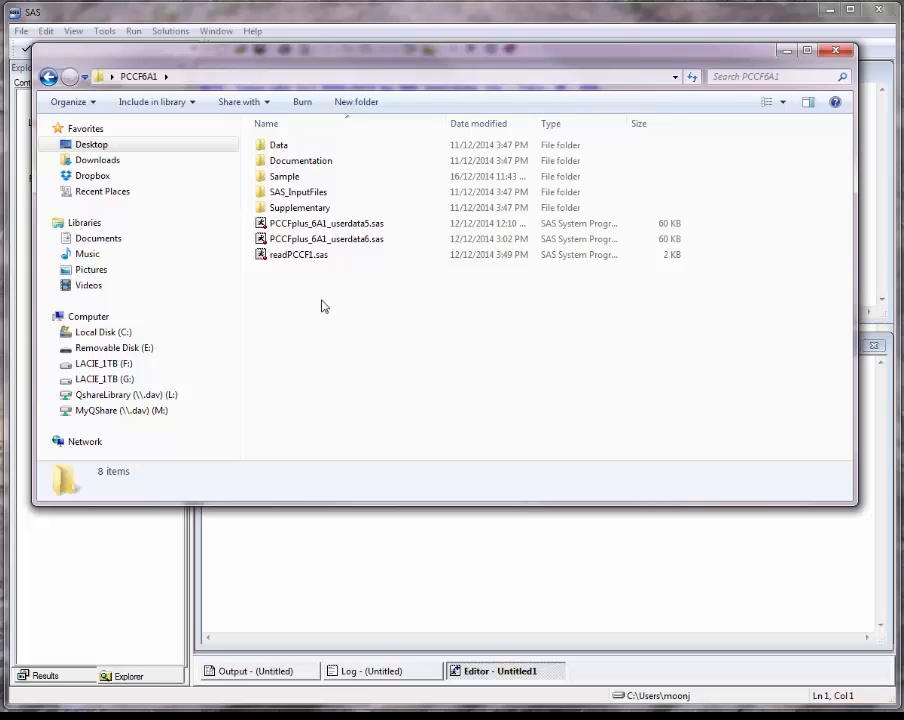
mouse_move(403, 338)
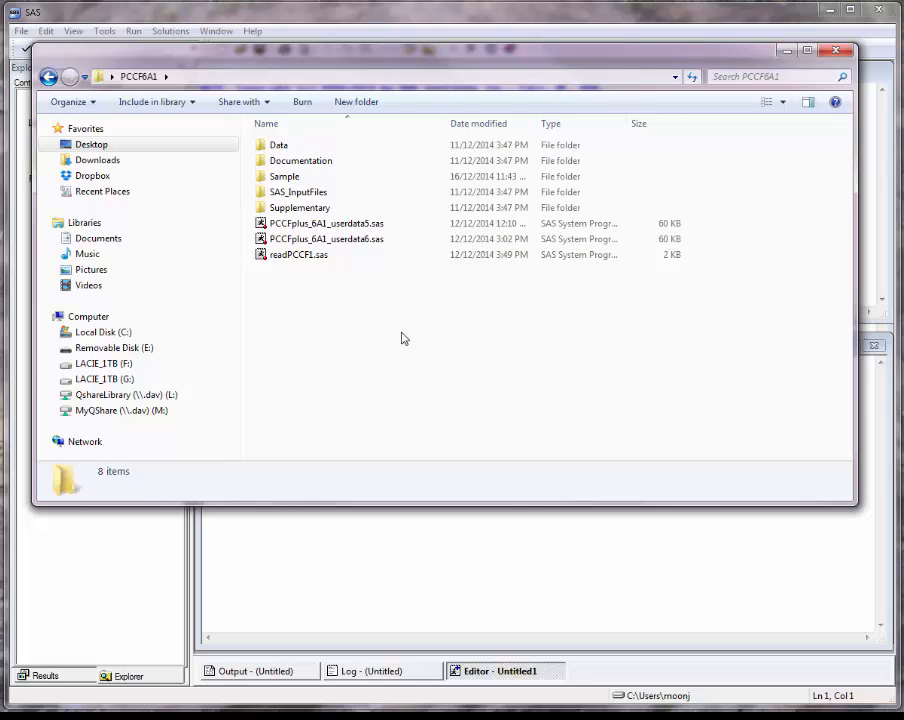
mouse_move(385, 288)
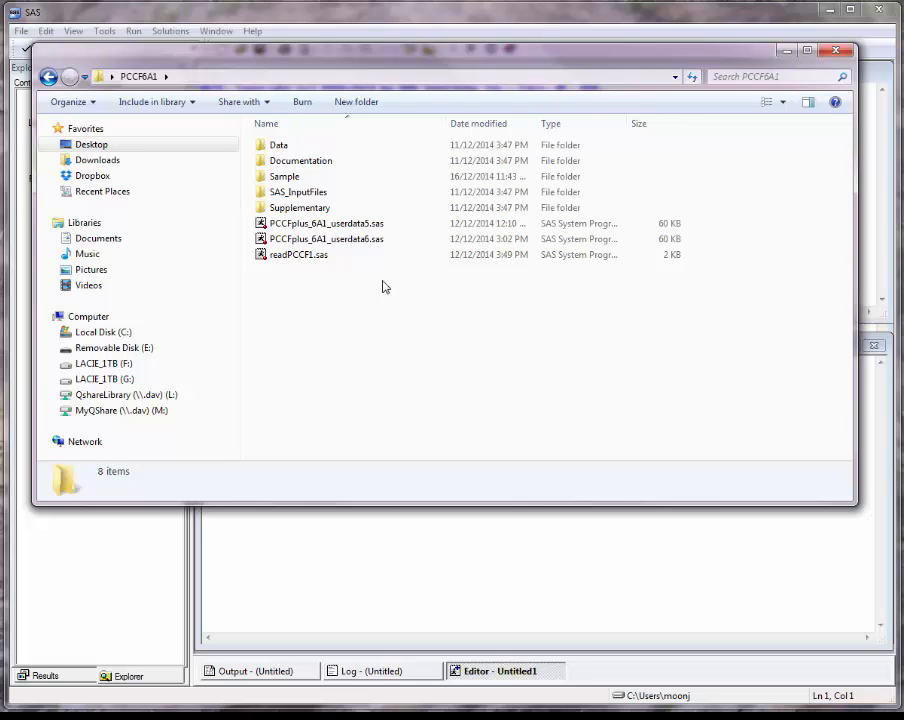
click(298, 191)
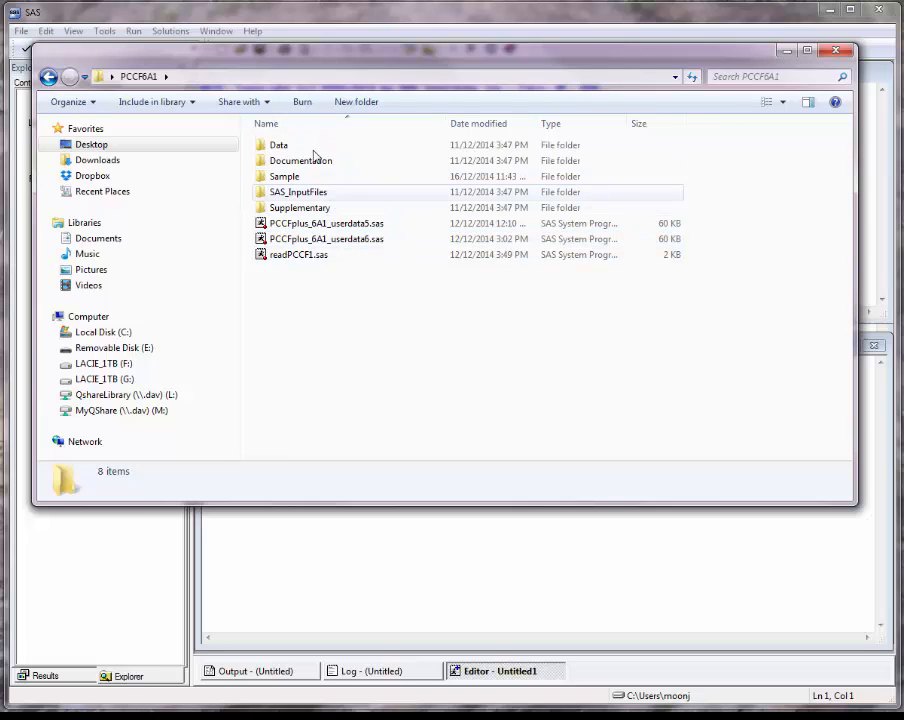
mouse_move(279, 145)
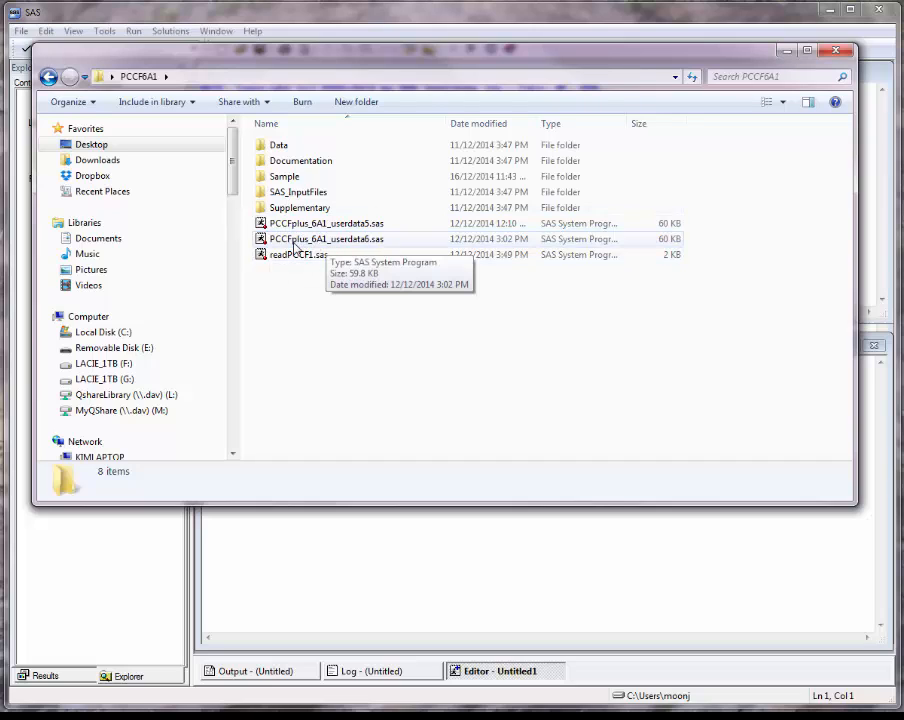
mouse_move(335, 247)
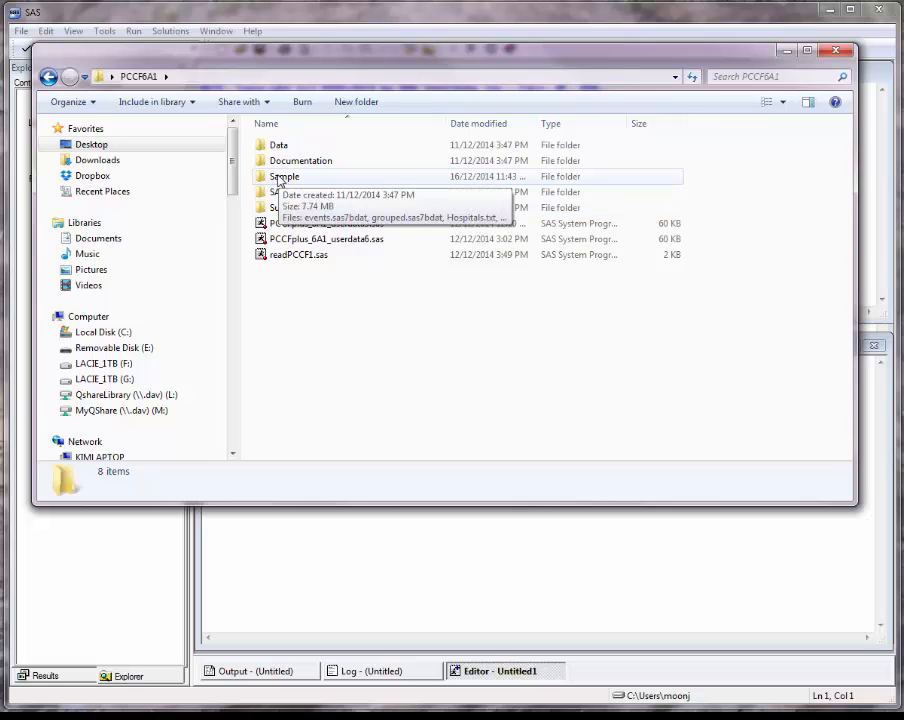
double_click(285, 176)
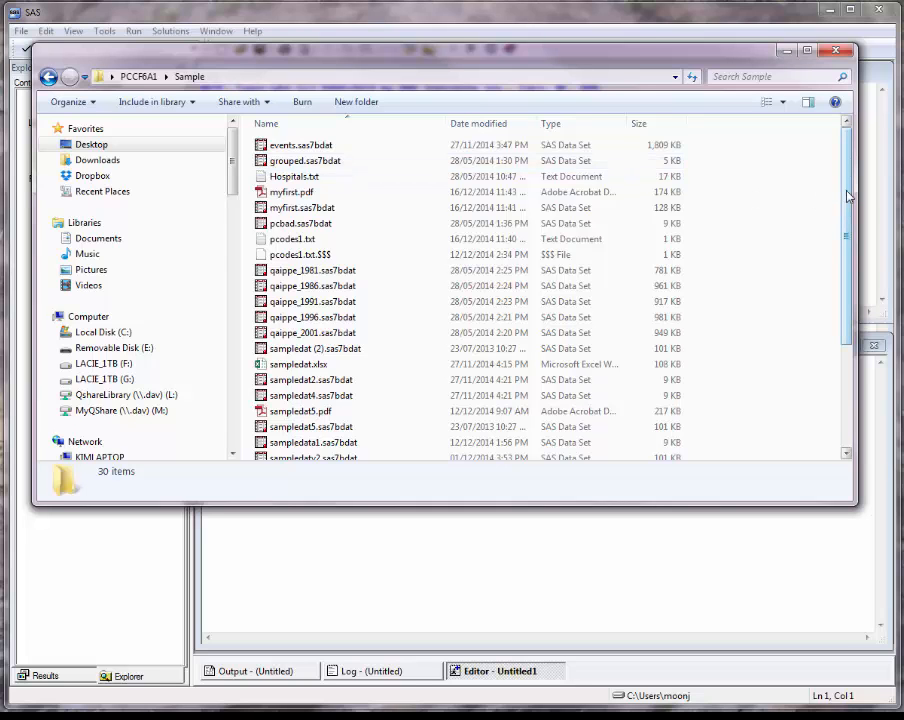
scroll(down, 3)
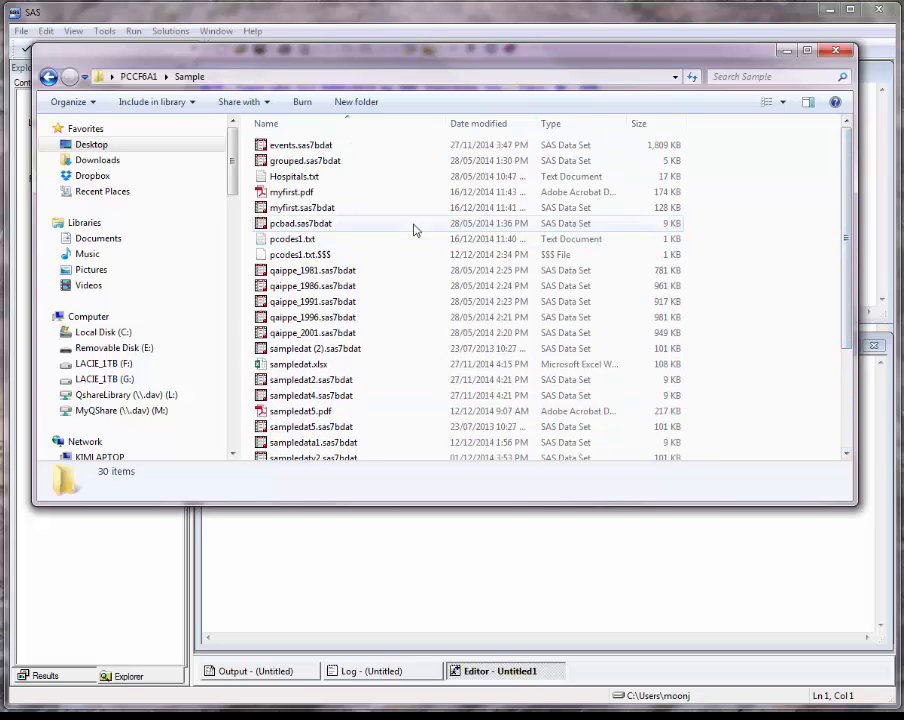
mouse_move(291, 238)
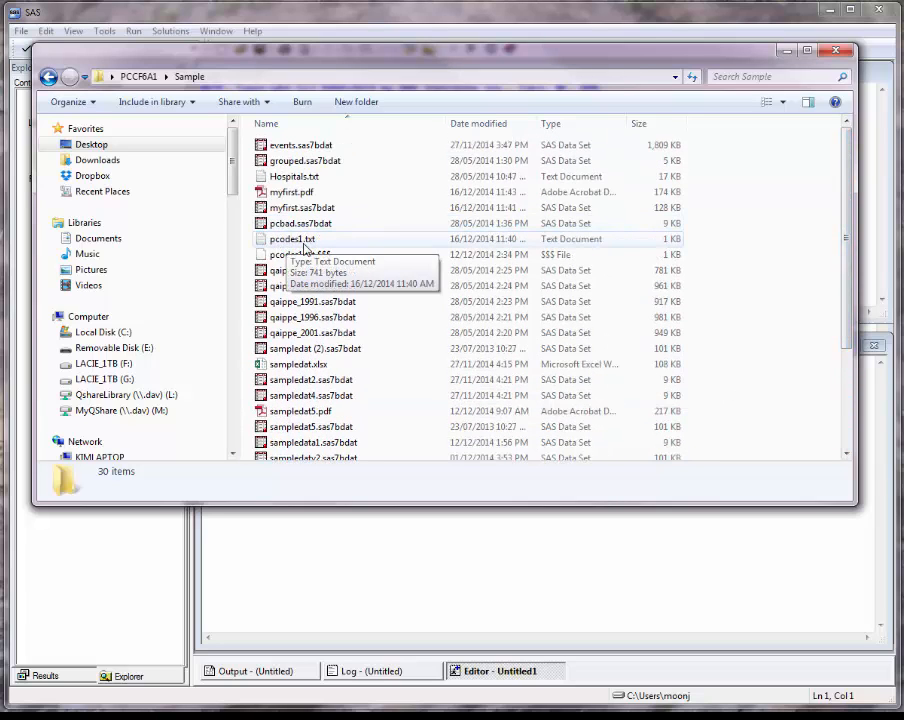
mouse_move(325, 250)
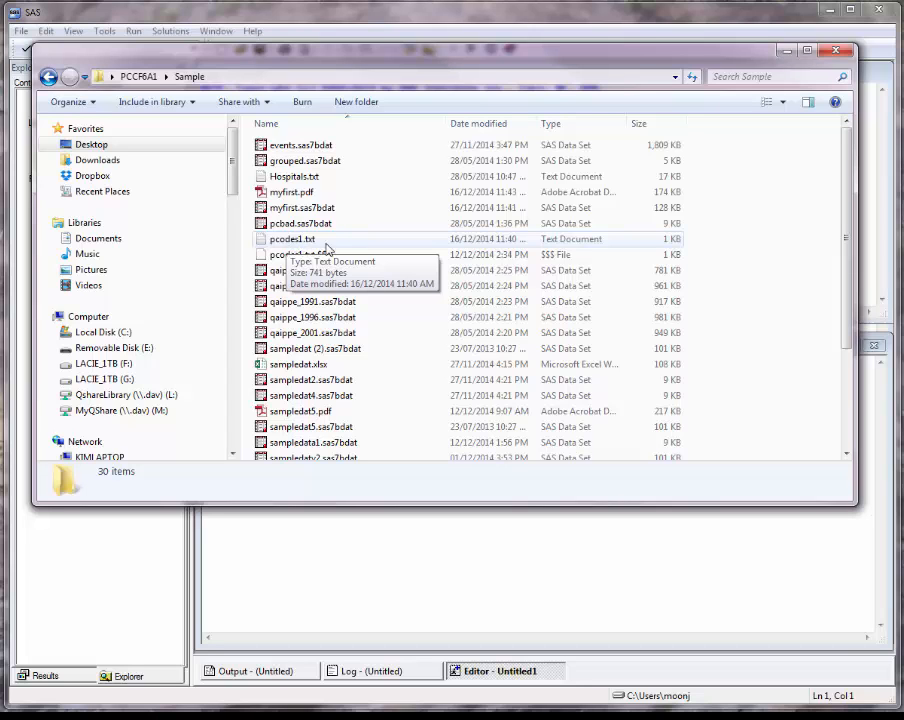
double_click(291, 239)
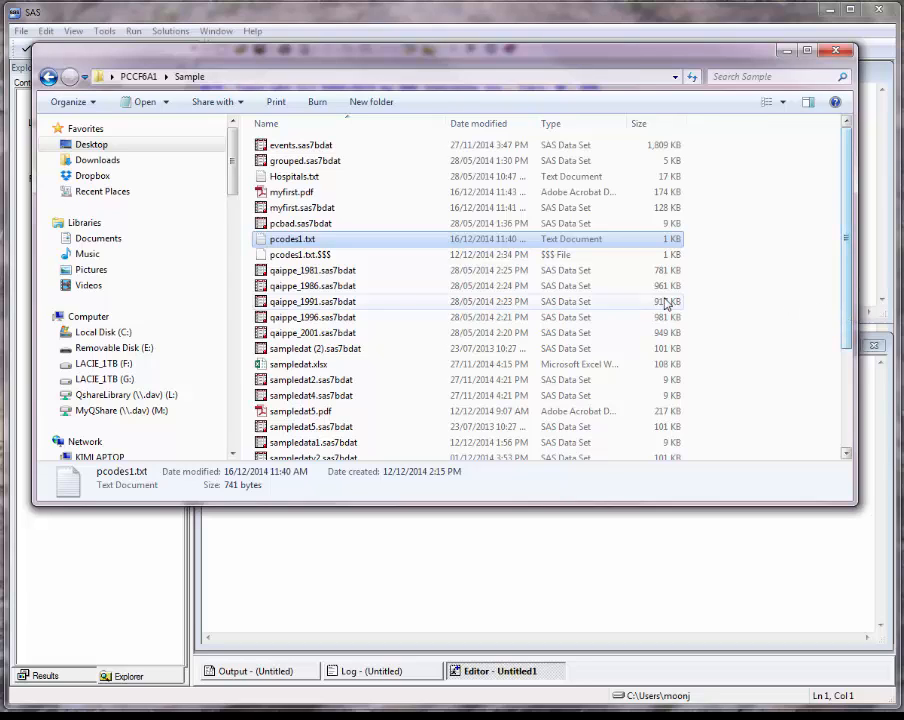
click(312, 270)
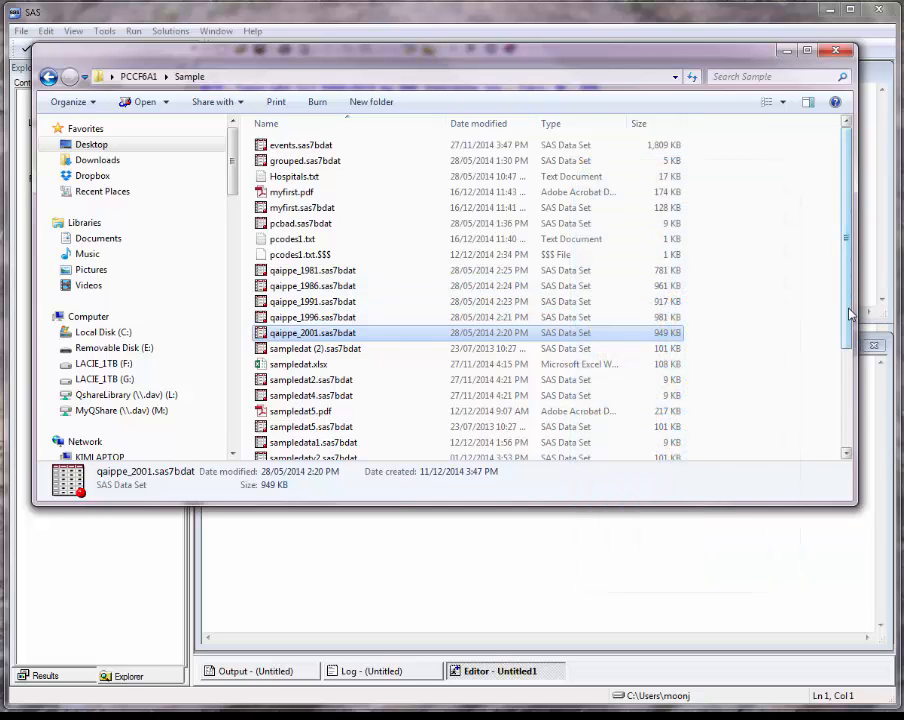
scroll(down, 3)
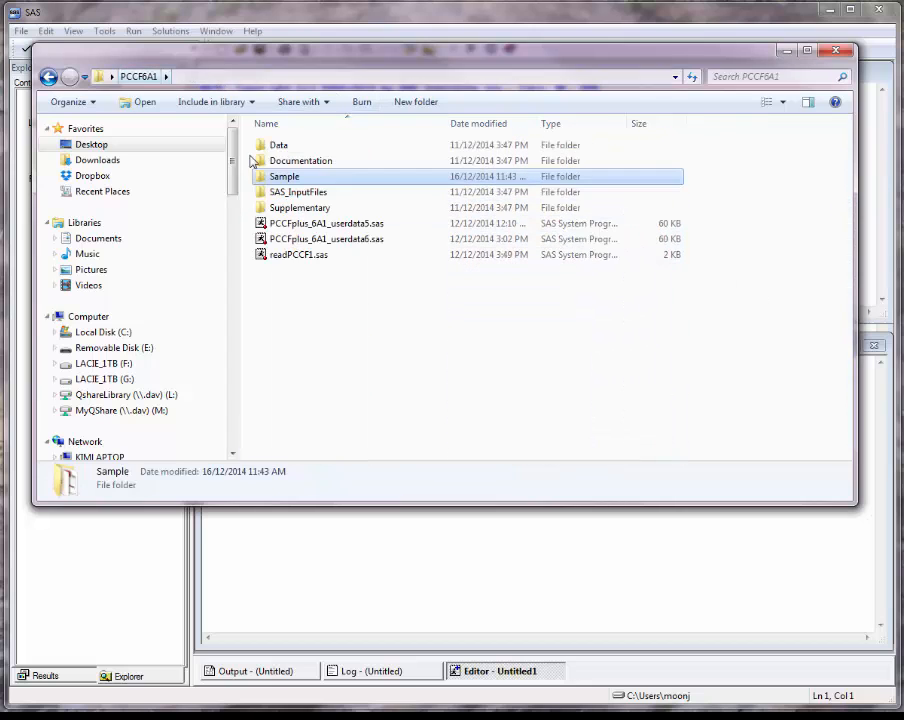
mouse_move(298, 254)
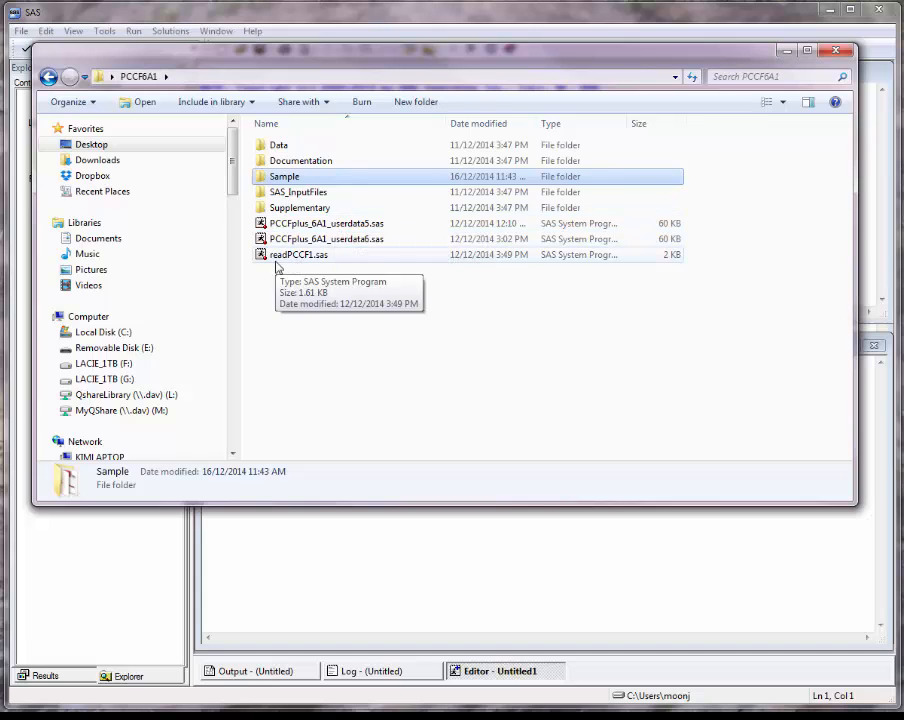
mouse_move(315, 258)
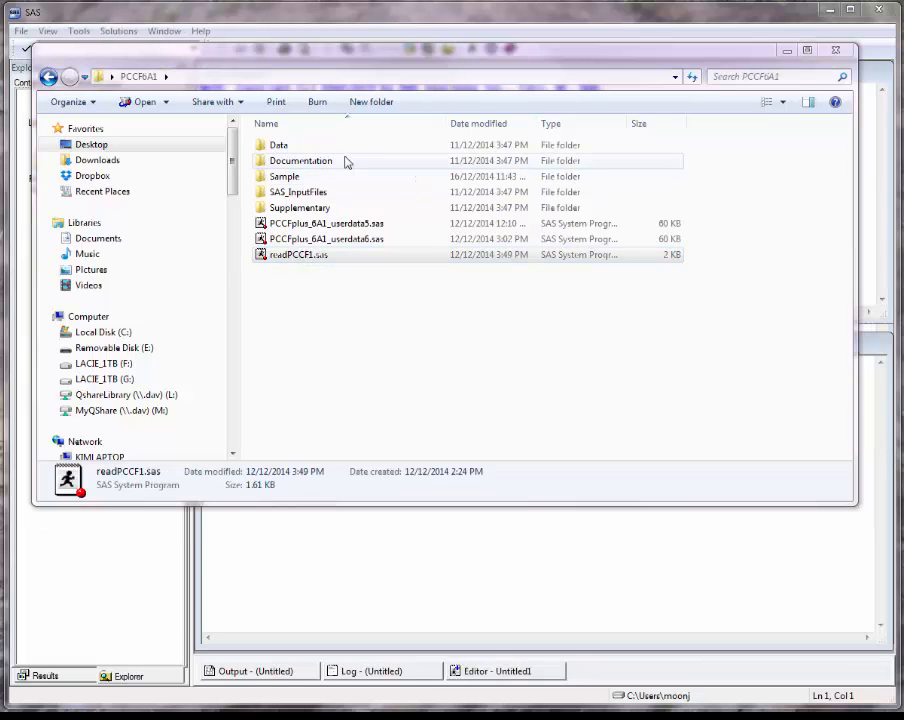
Open readPCCF1.sas and highlight the sample postal code lines and the pcodes1.txt path
double_click(301, 254)
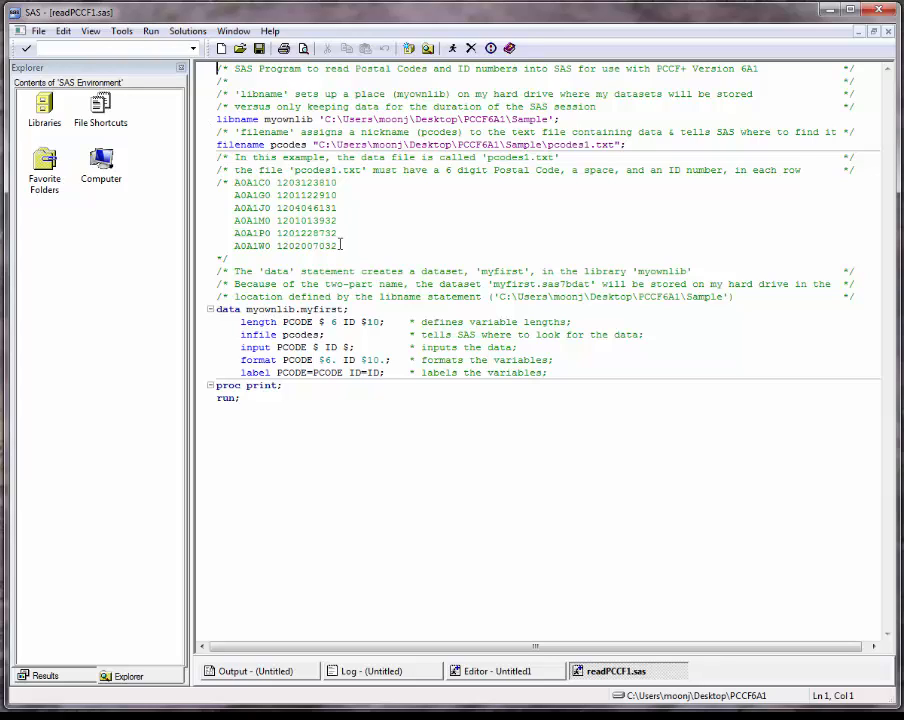
drag(234, 182, 340, 246)
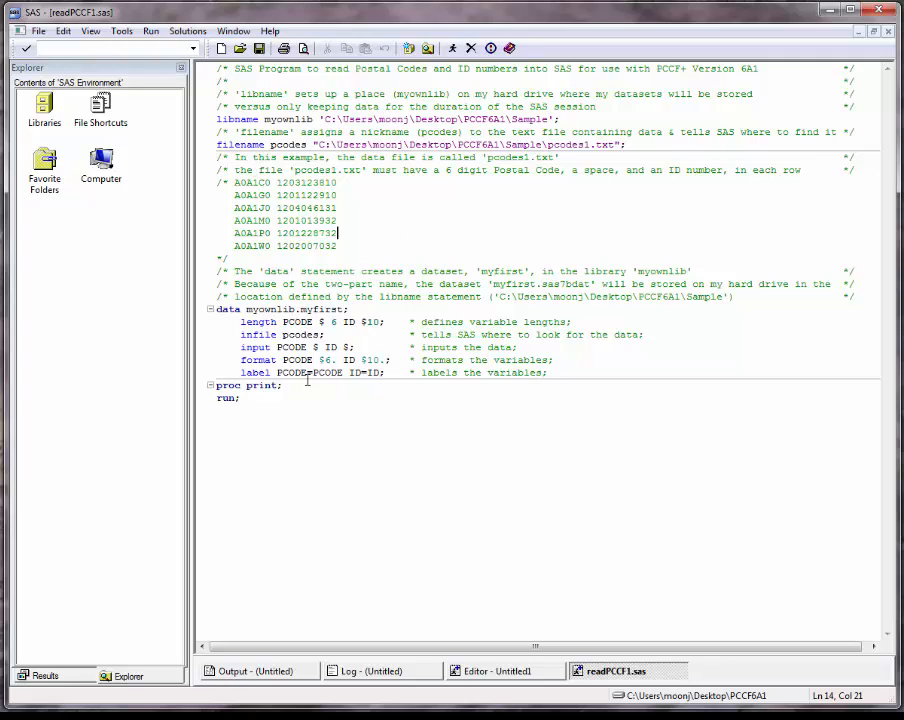
mouse_move(458, 434)
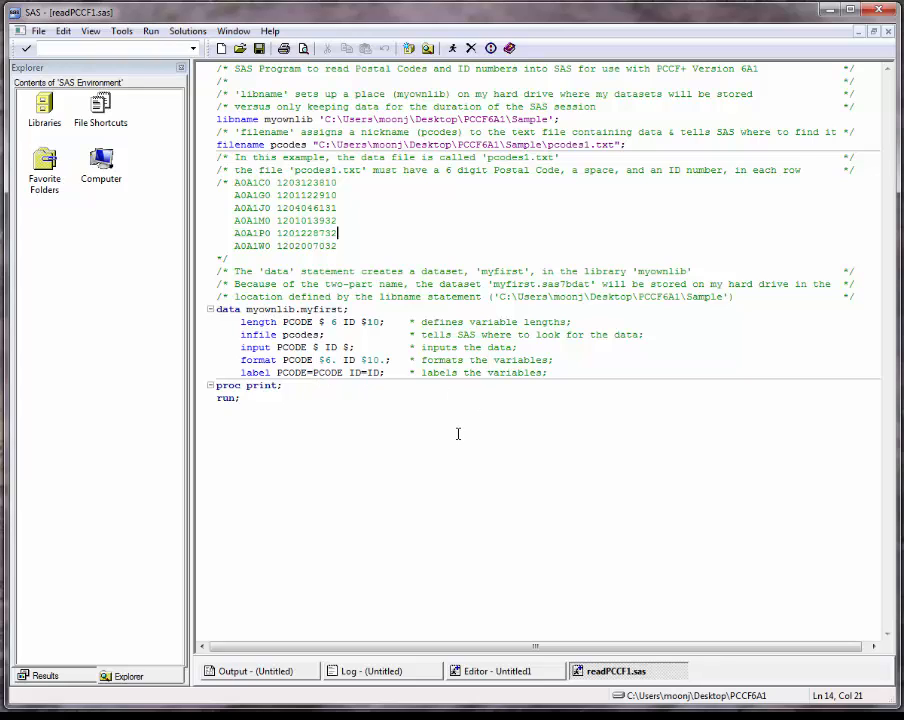
mouse_move(555, 430)
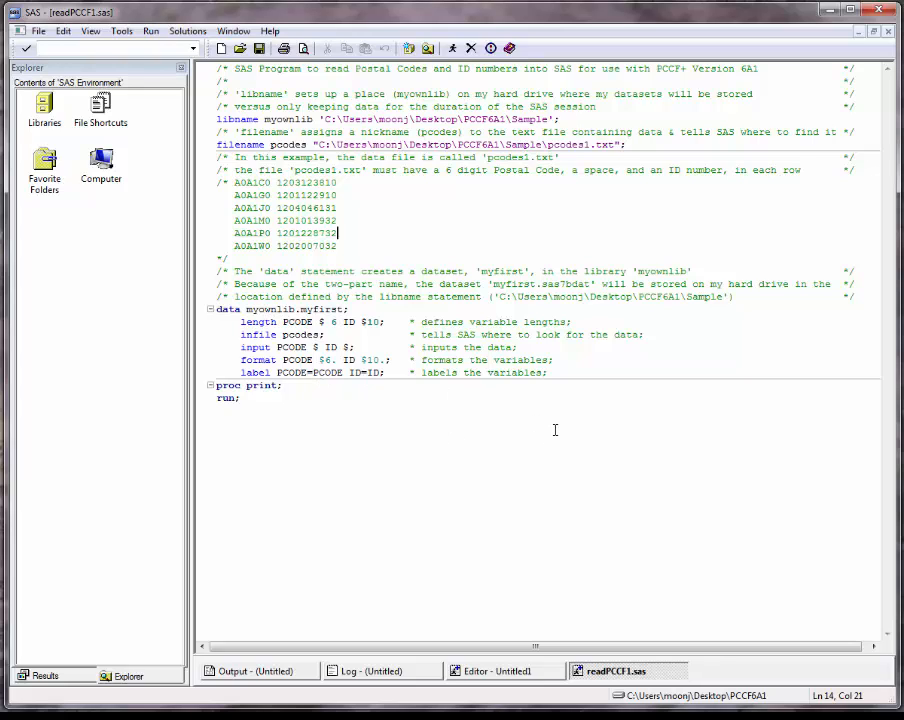
mouse_move(445, 167)
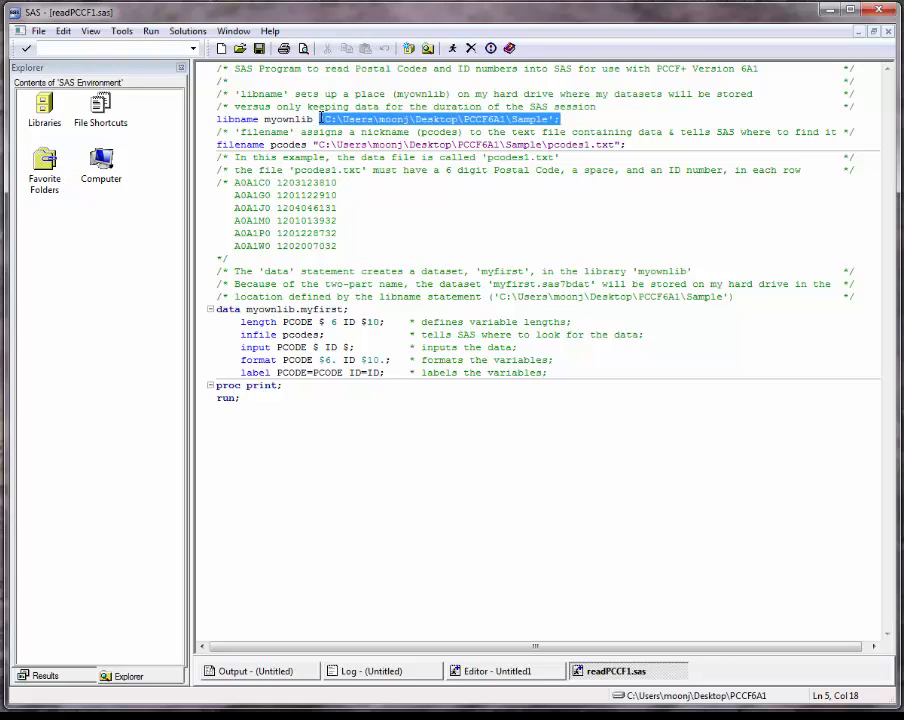
click(643, 150)
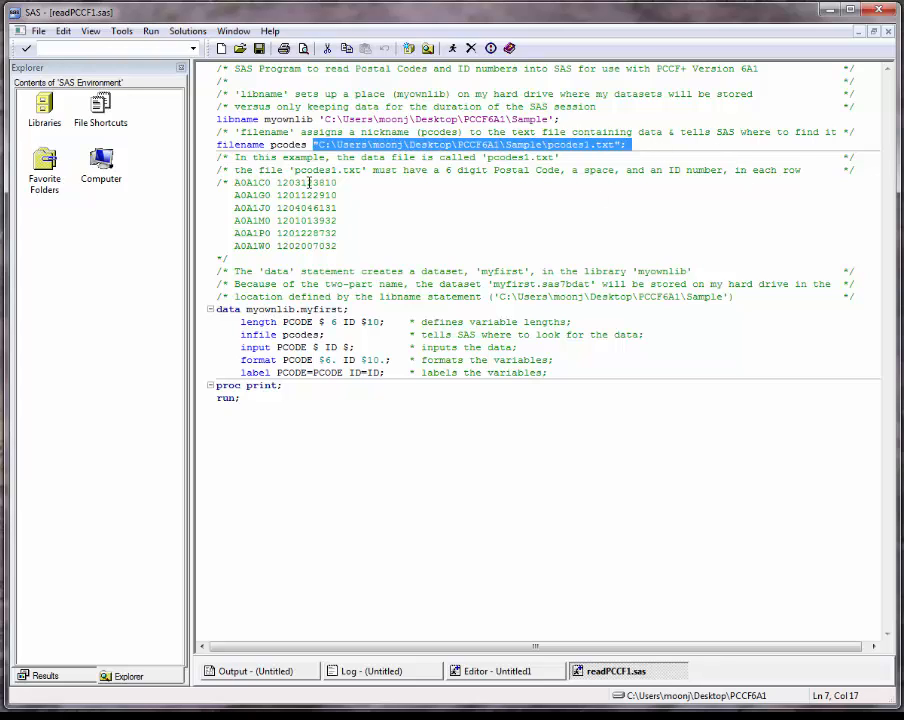
mouse_move(372, 468)
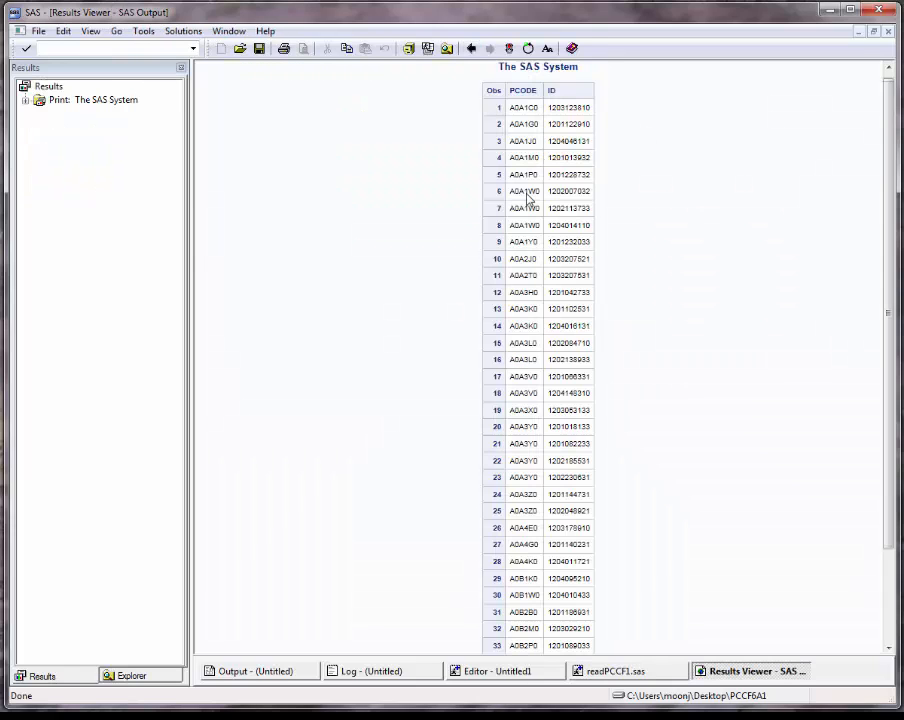
mouse_move(649, 341)
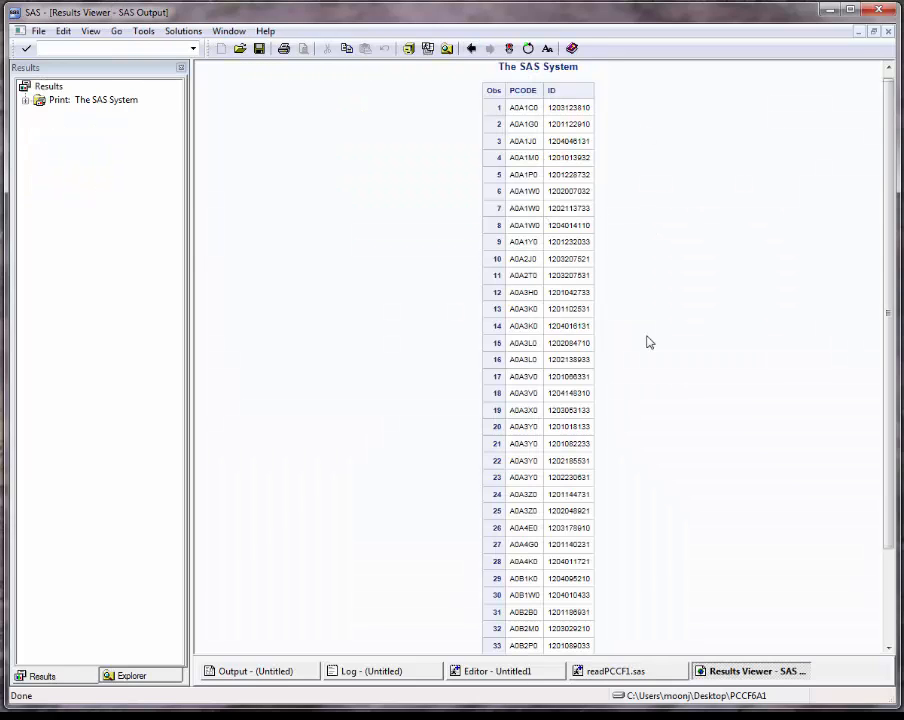
Scroll through the PCODE and ID listing, then minimize SAS
scroll(down, 3)
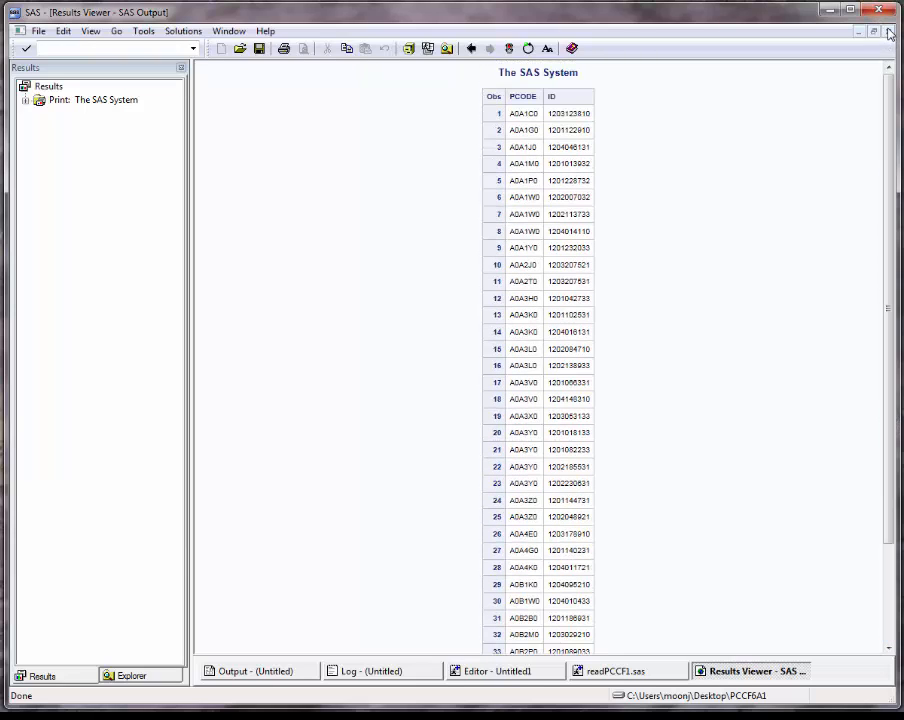
click(627, 671)
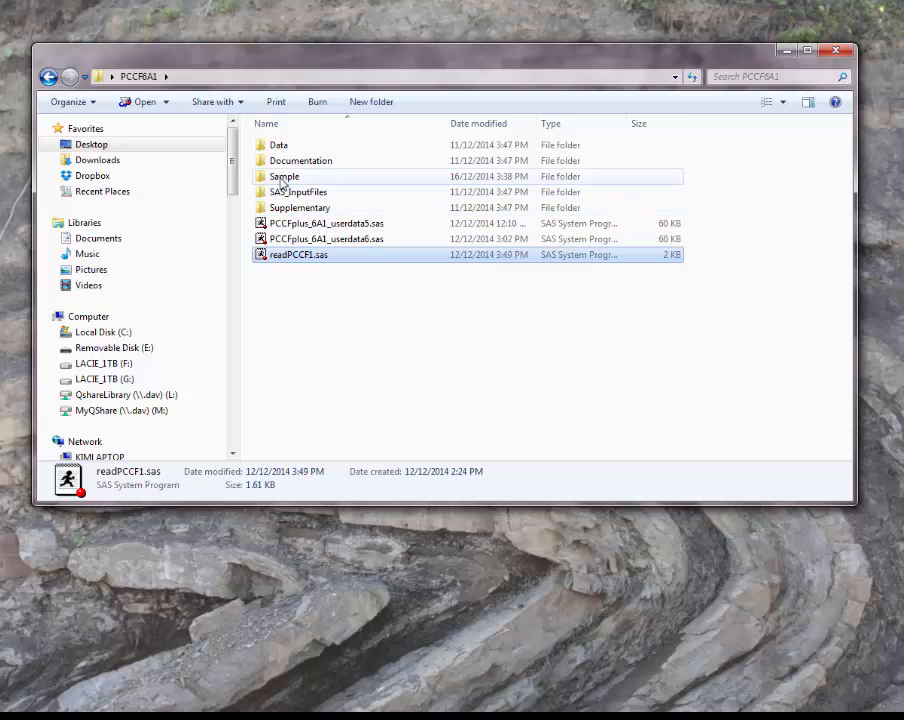
Open the Sample folder to find the myfirst.sas7bdat data set
double_click(284, 176)
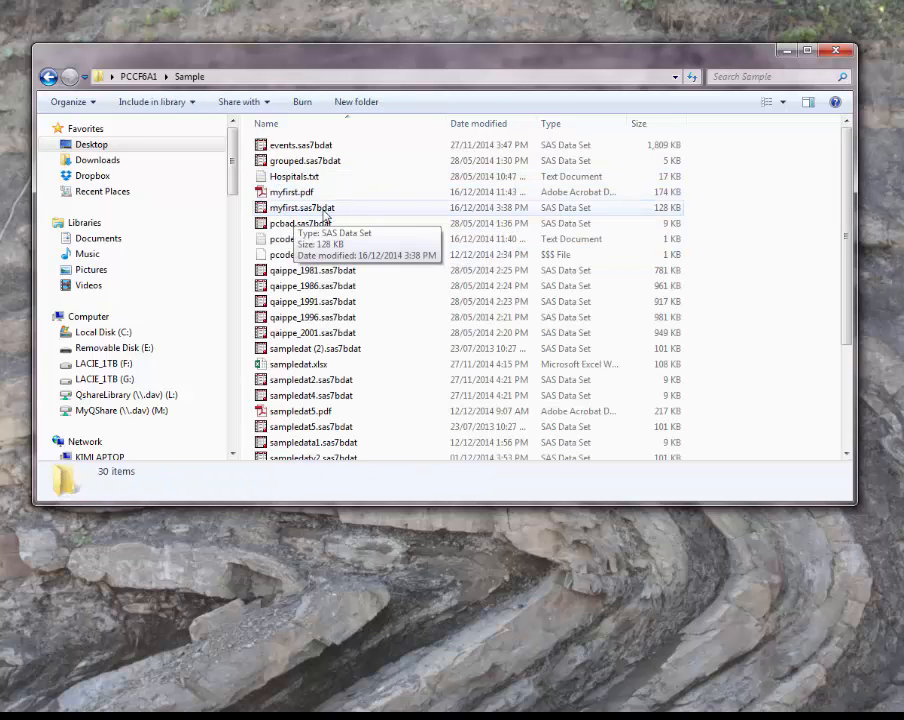
mouse_move(335, 218)
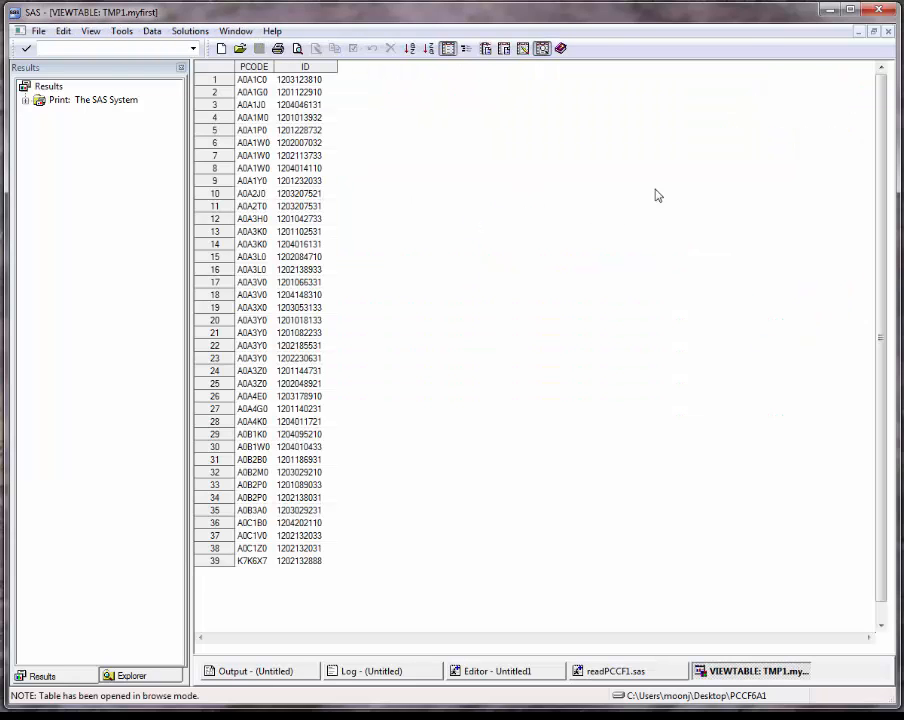
mouse_move(350, 380)
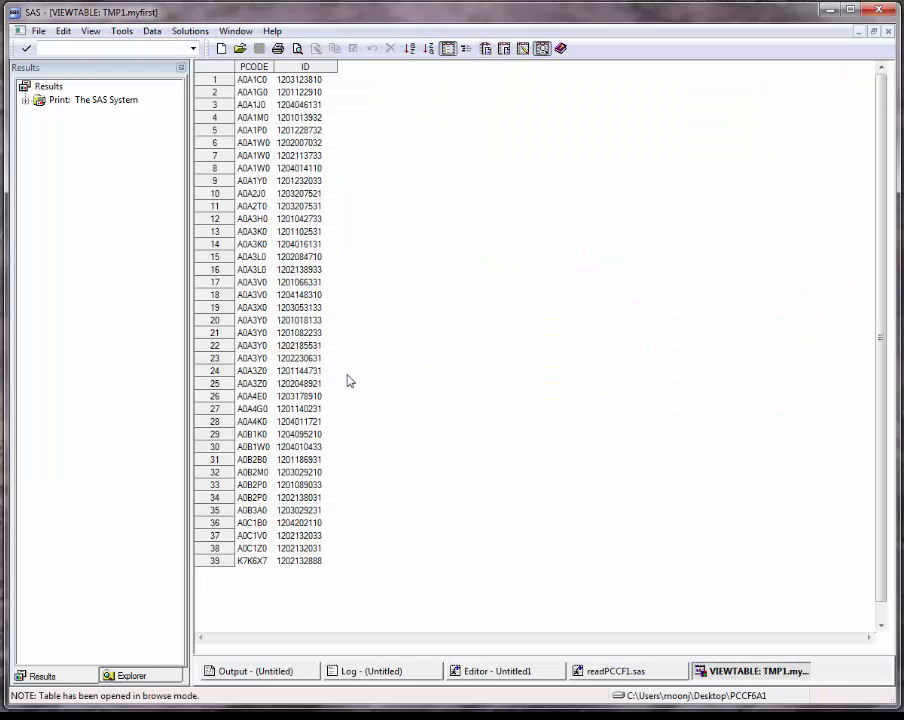
mouse_move(320, 624)
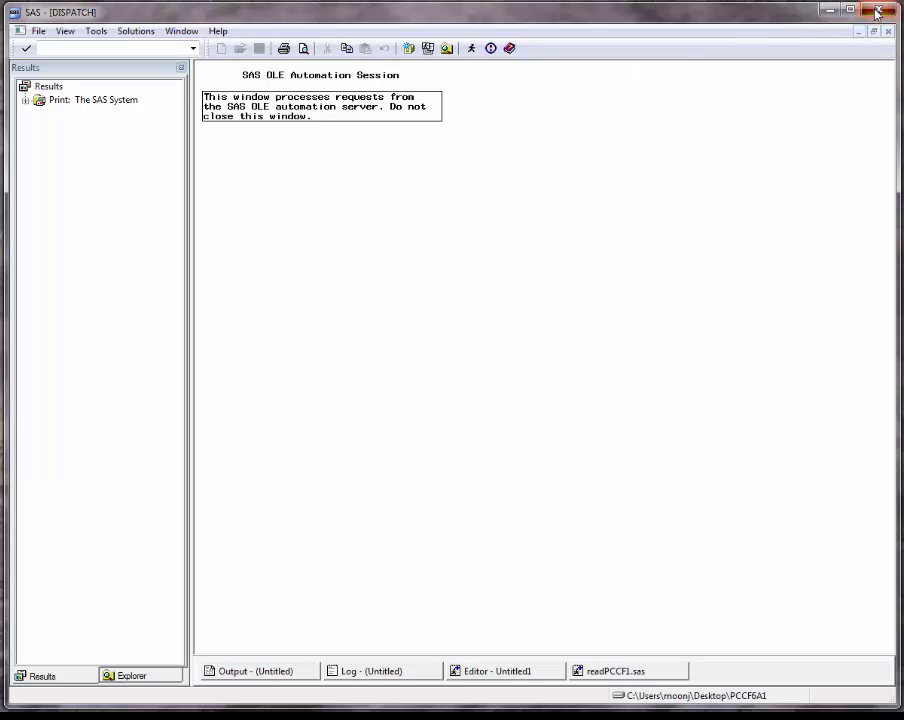
Close SAS and confirm ending the session in the Exit dialog
click(878, 10)
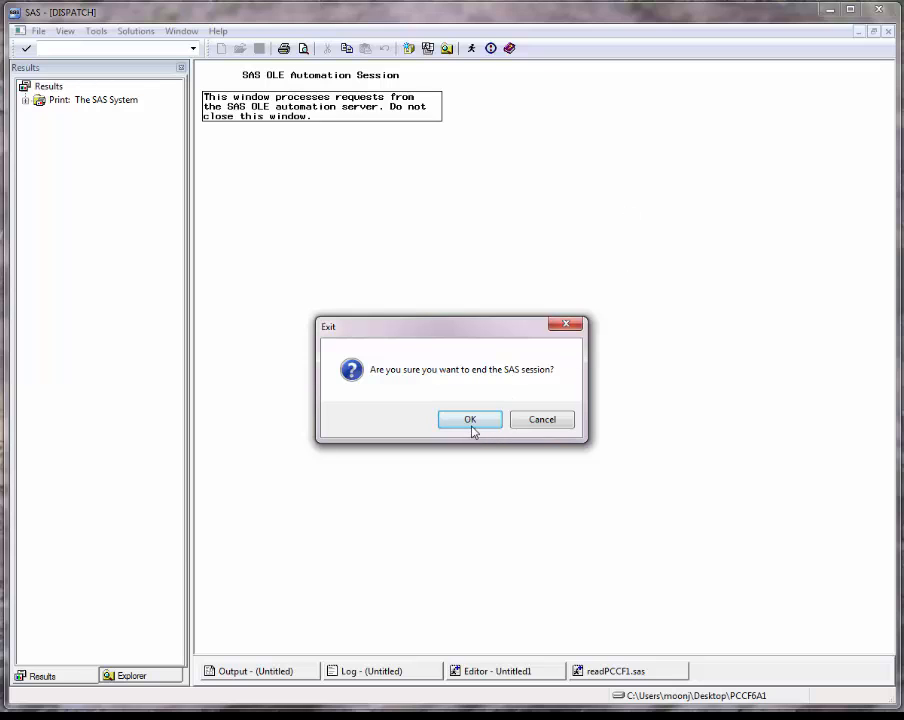
click(470, 419)
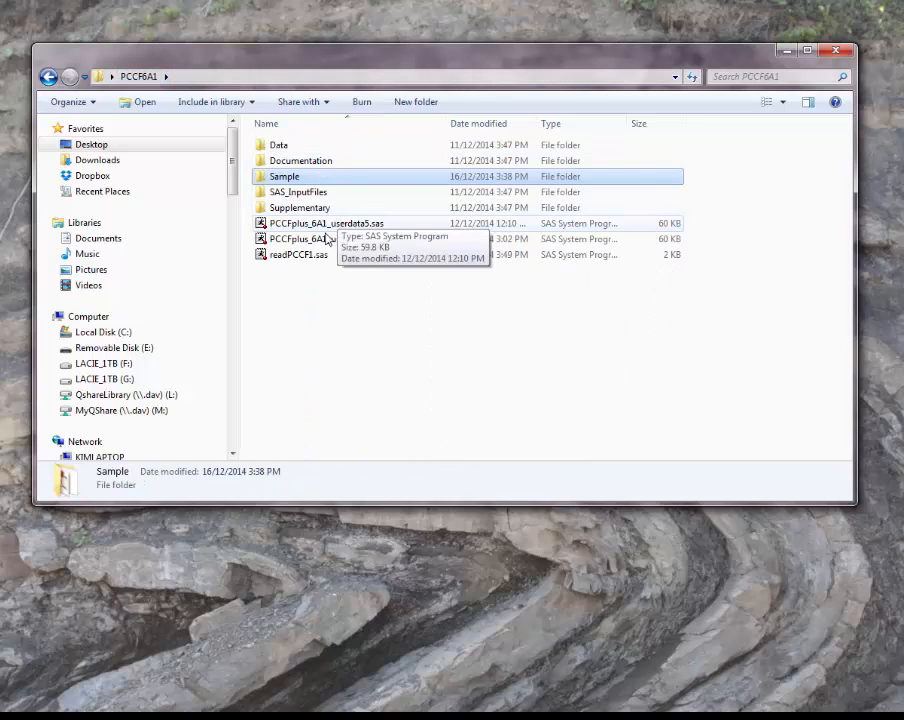
mouse_move(347, 255)
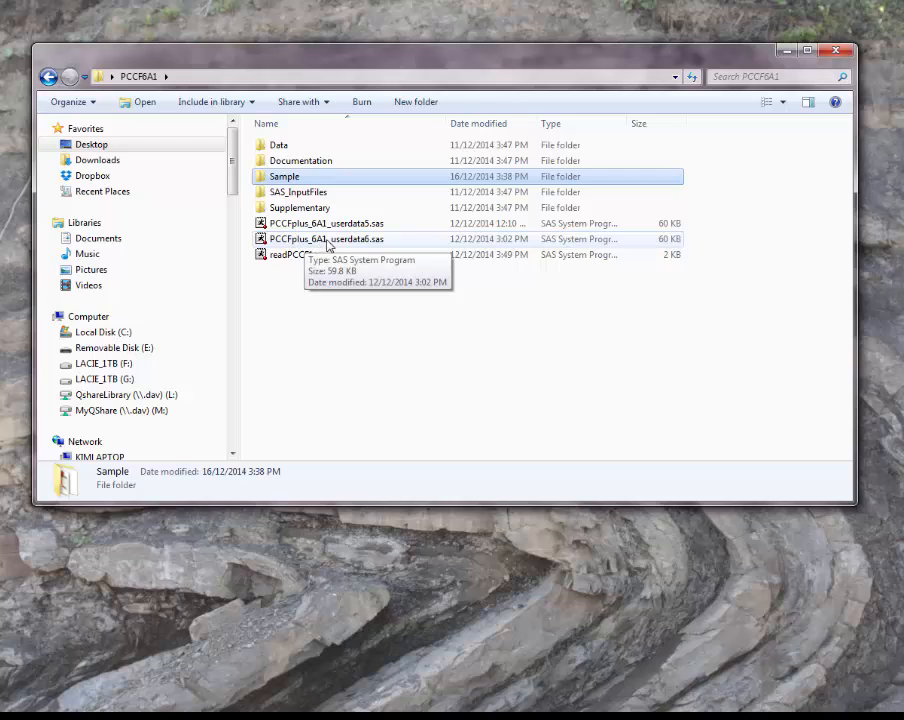
mouse_move(320, 244)
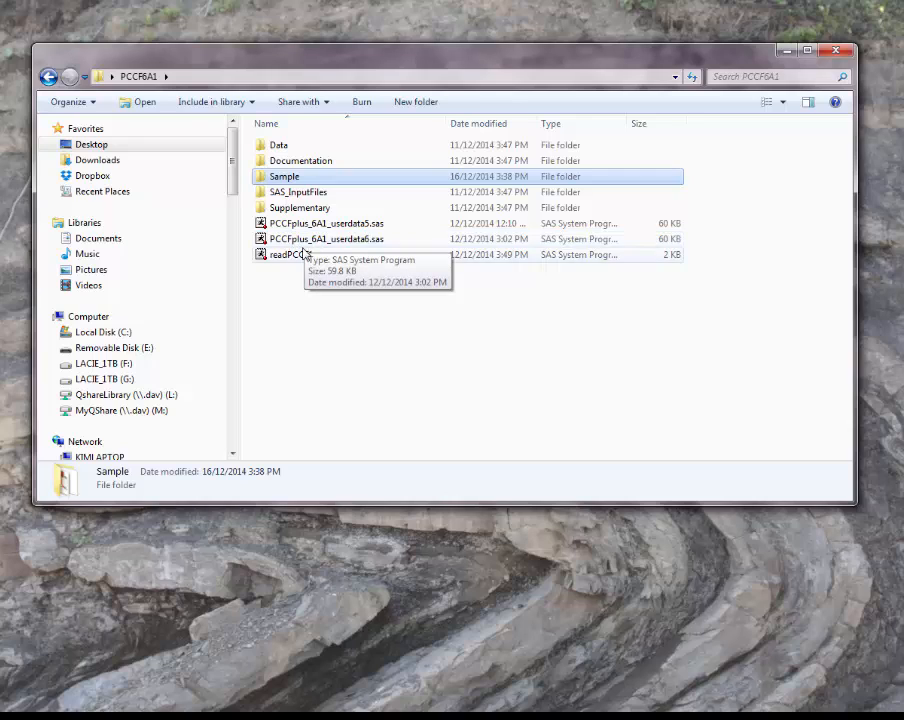
mouse_move(348, 248)
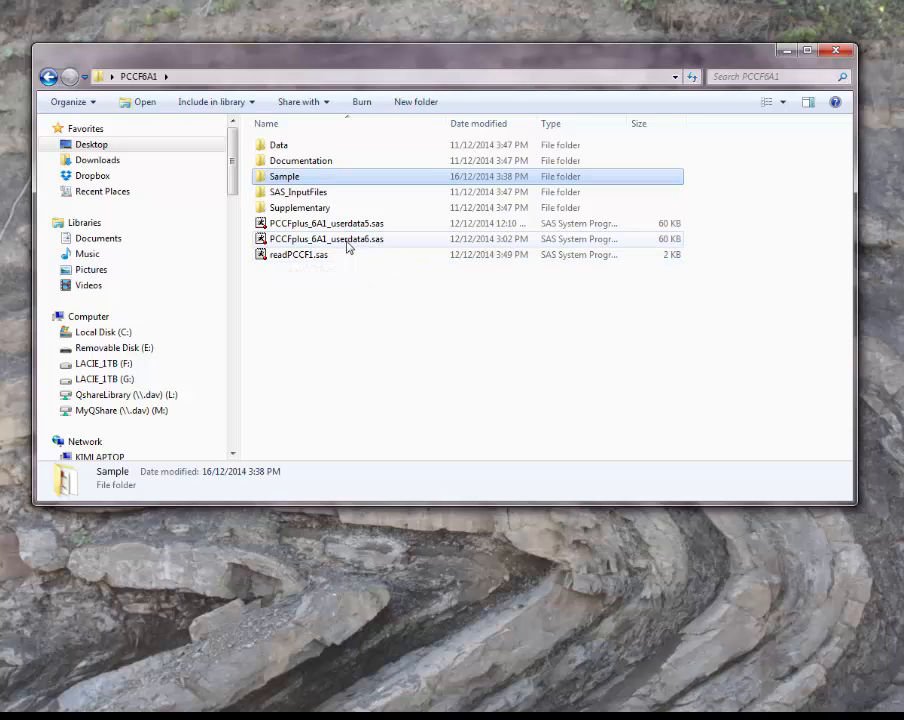
Open PCCFplus_6A1_userdata6.sas in SAS and maximize the window
click(326, 239)
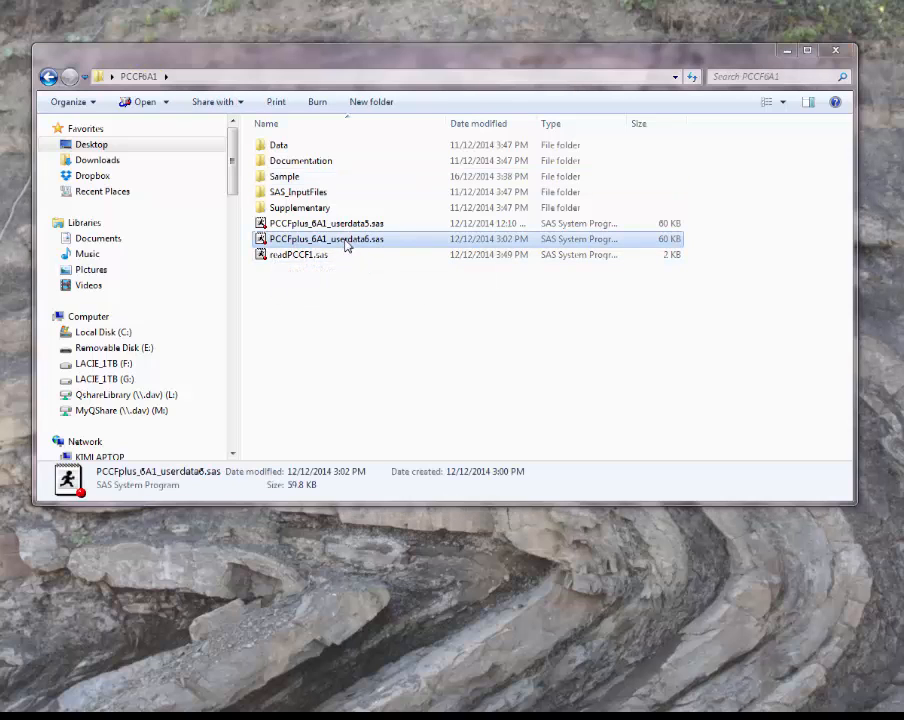
double_click(326, 239)
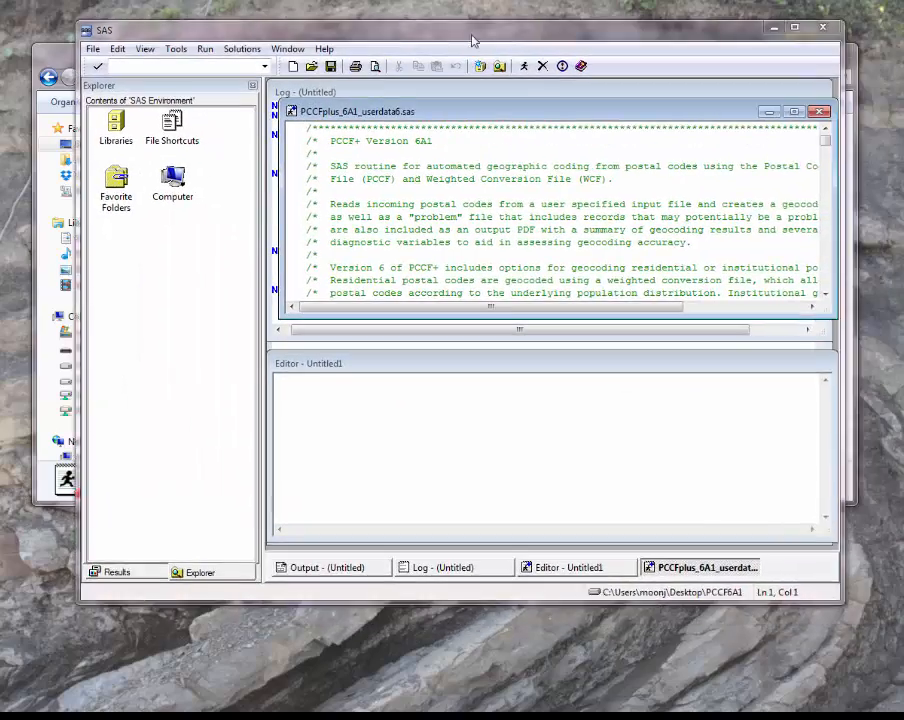
click(794, 27)
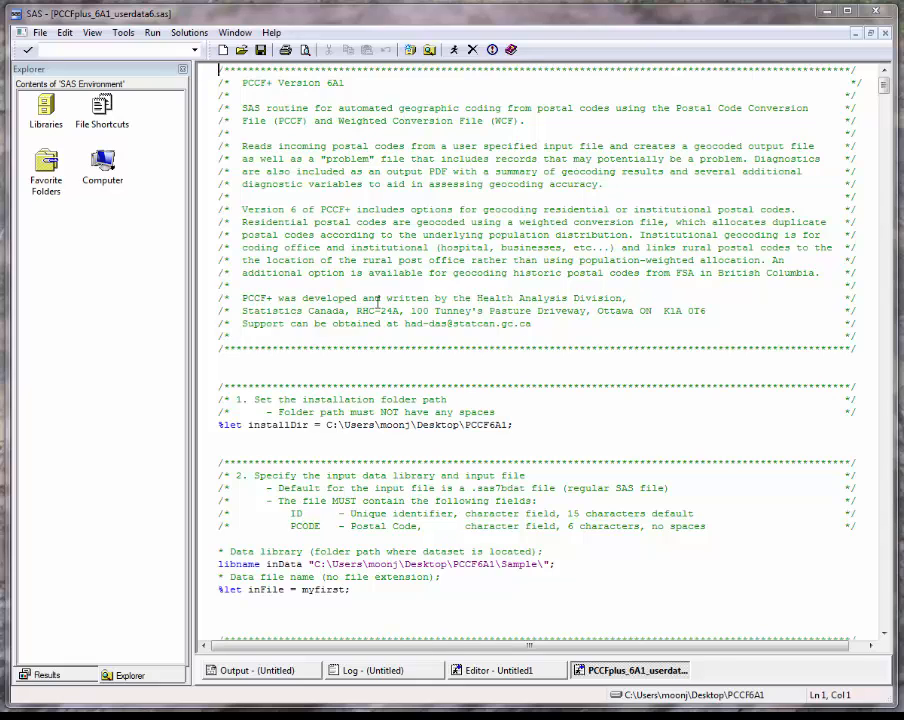
mouse_move(842, 105)
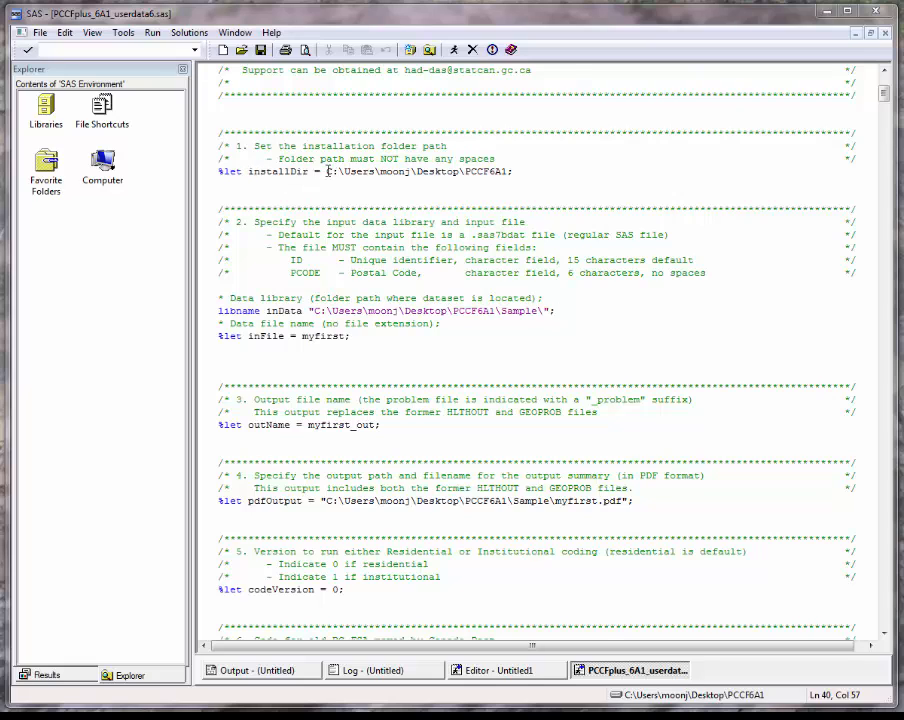
drag(327, 171, 508, 171)
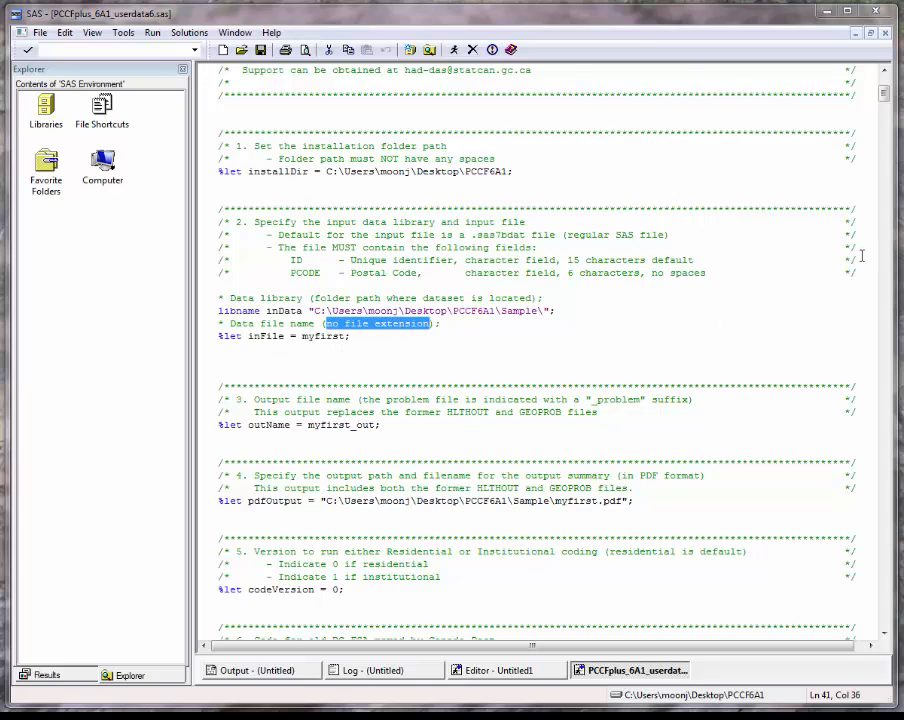
scroll(down, 3)
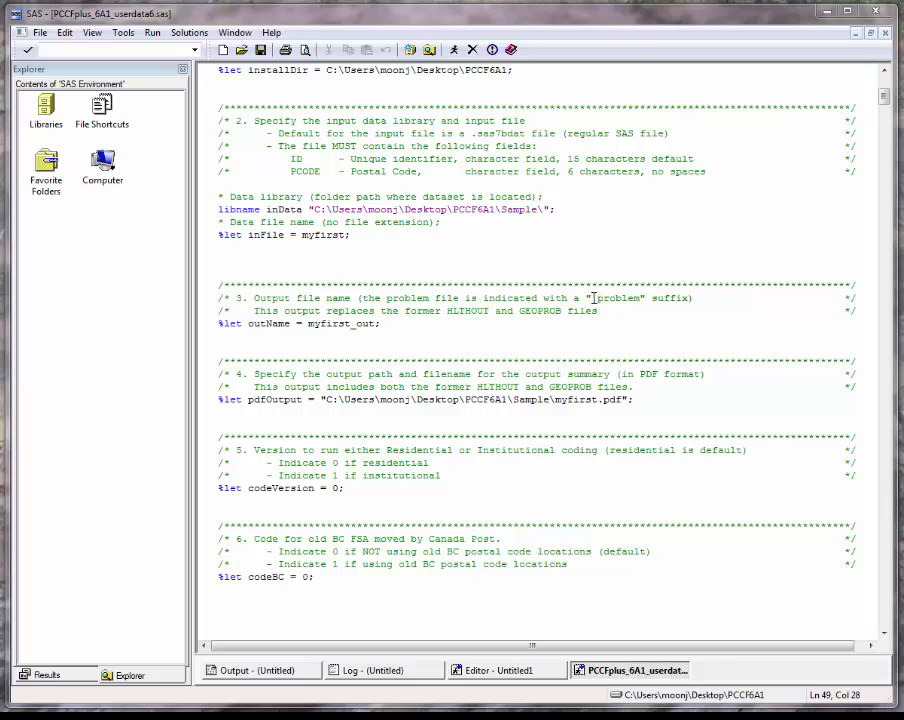
double_click(617, 297)
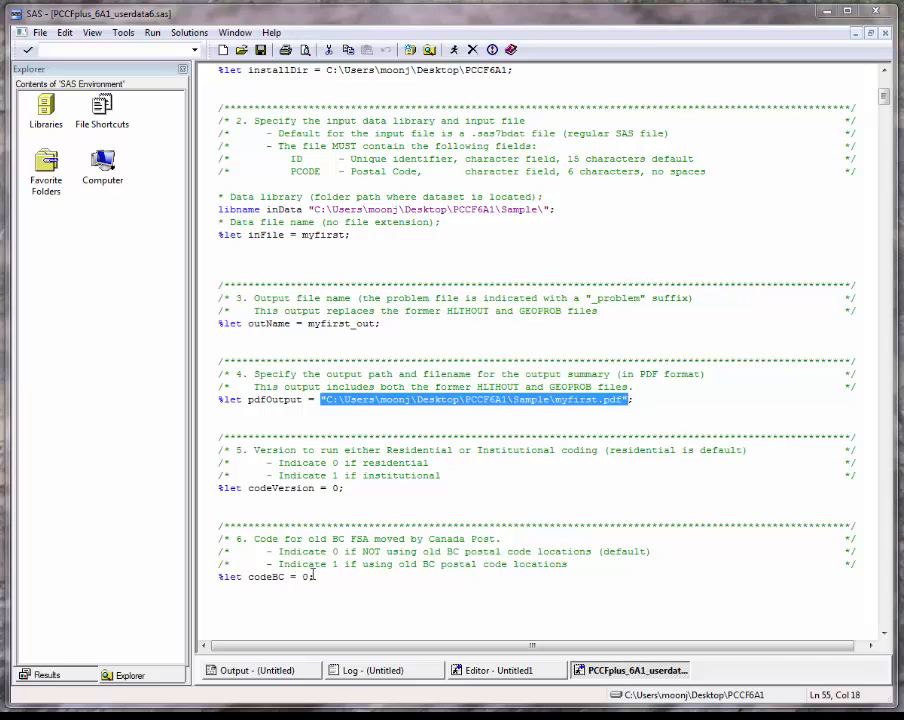
mouse_move(814, 424)
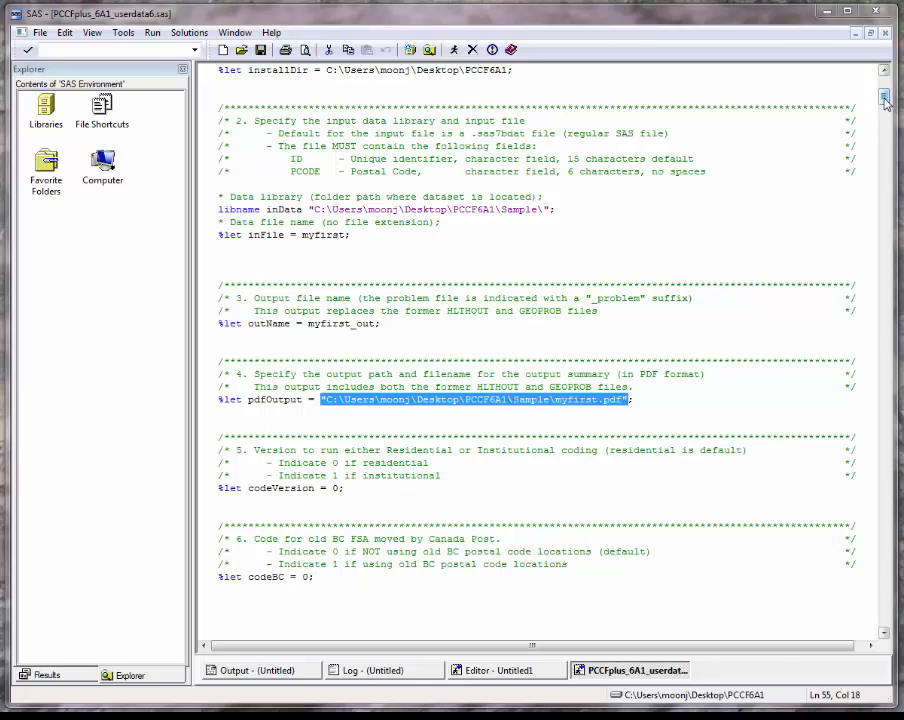
scroll(down, 3)
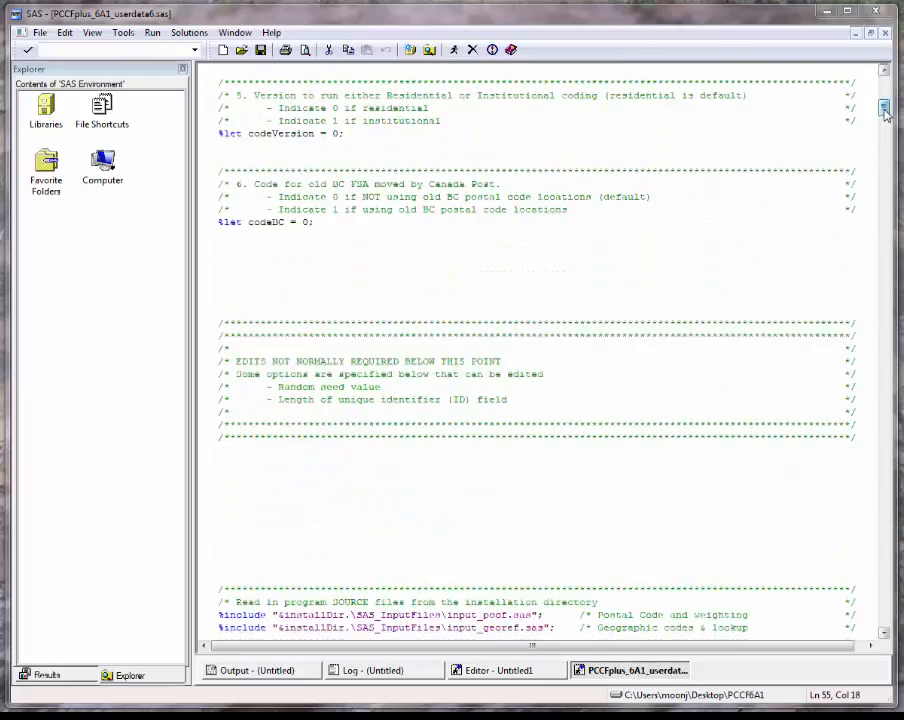
scroll(down, 3)
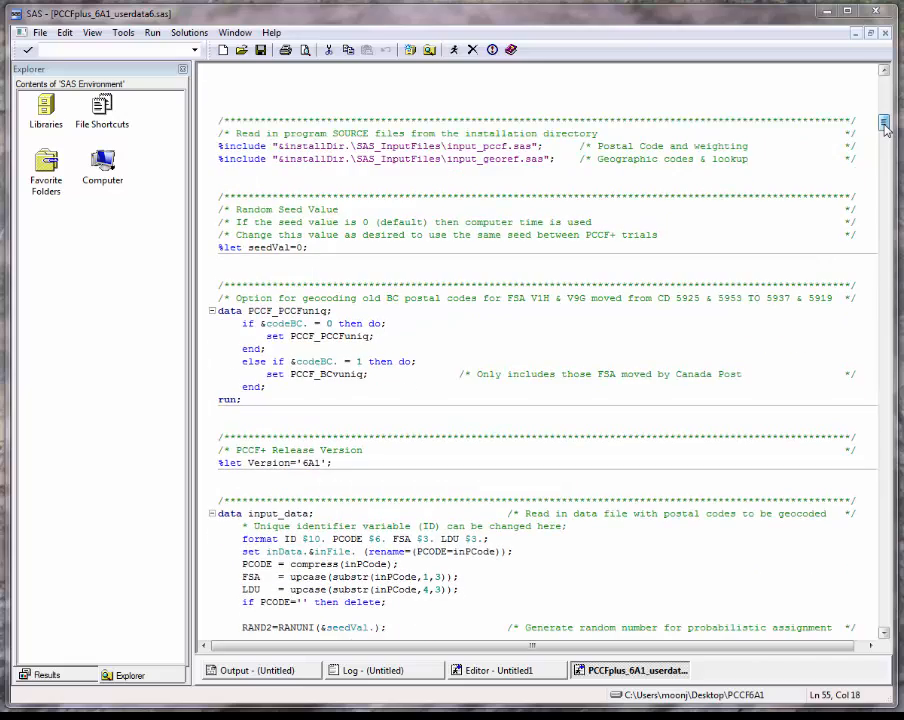
scroll(down, 3)
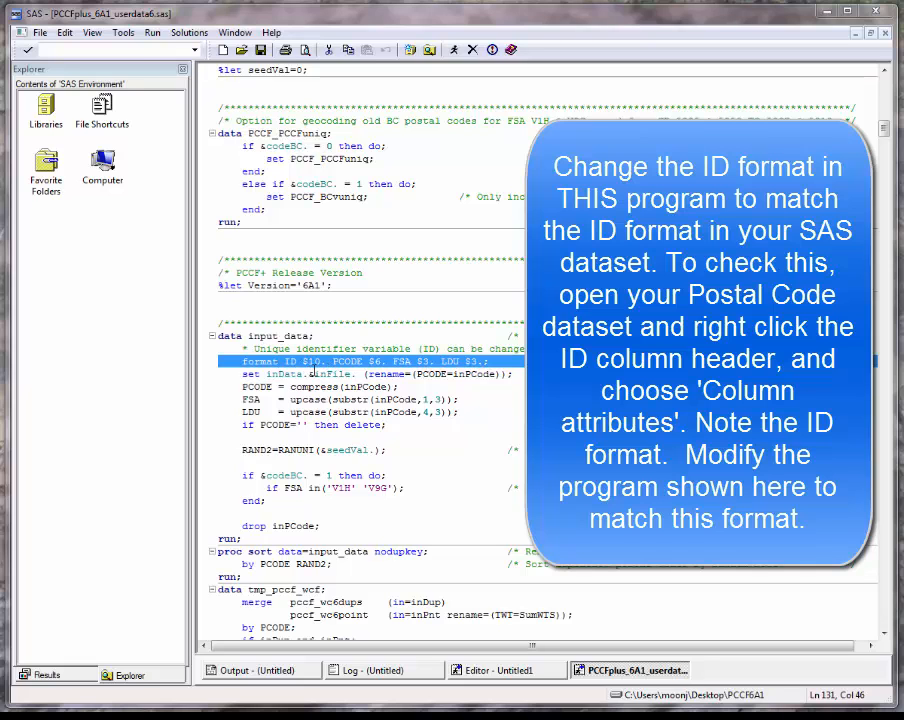
mouse_move(312, 372)
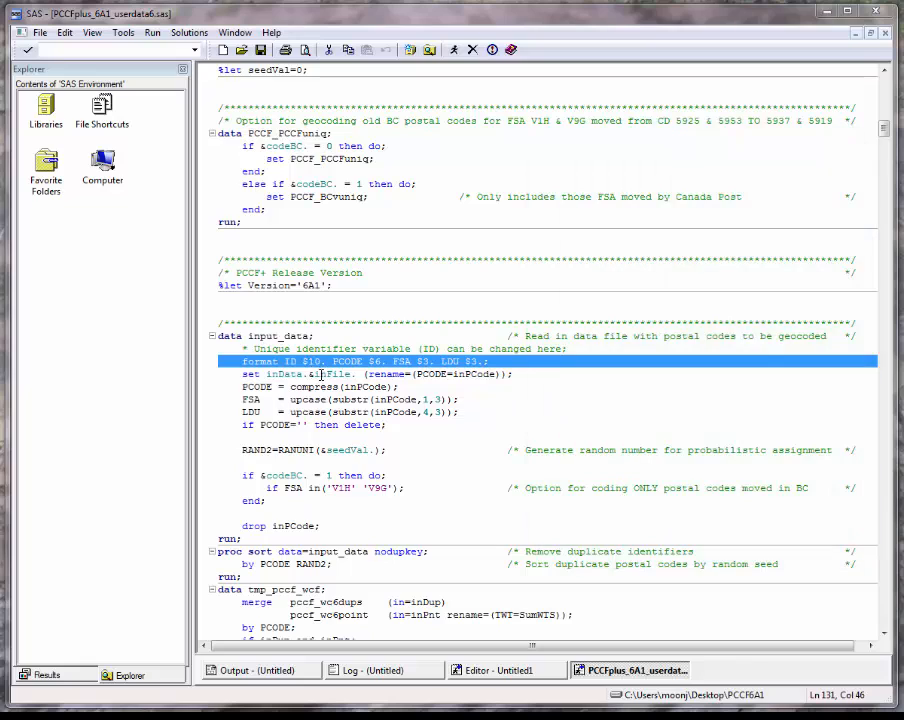
click(300, 373)
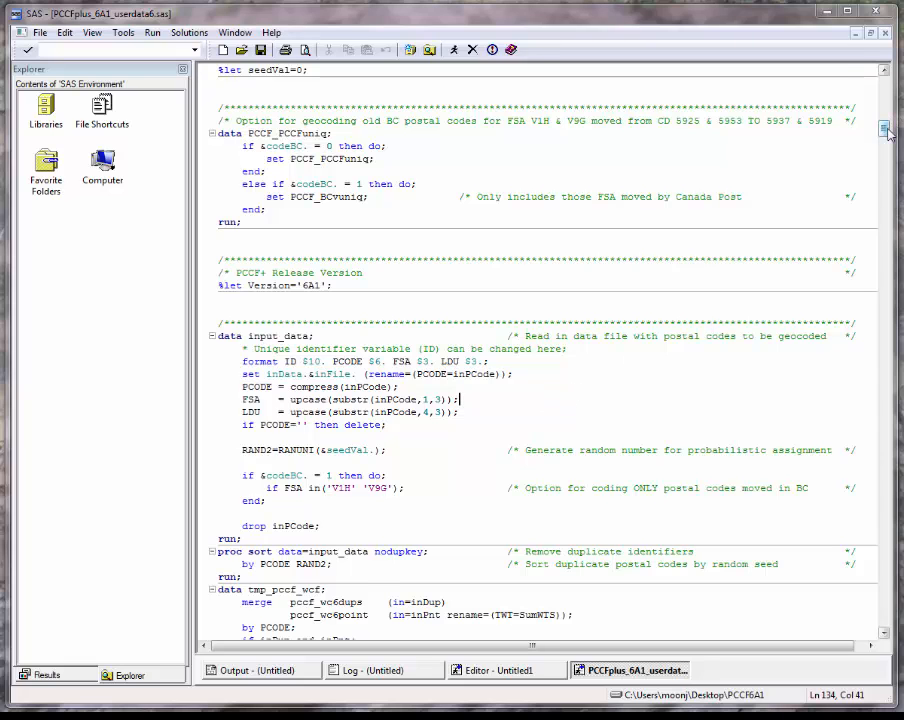
Submit the entire PCCFplus_6A1_userdata6.sas program to produce the geocoding summary and records output
scroll(up, 3)
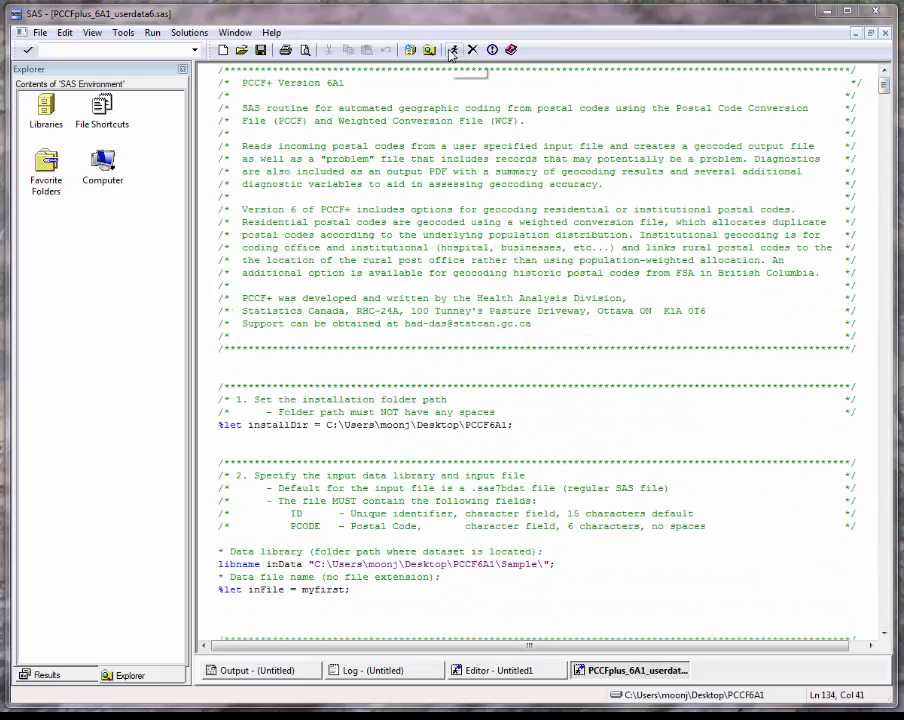
mouse_move(453, 49)
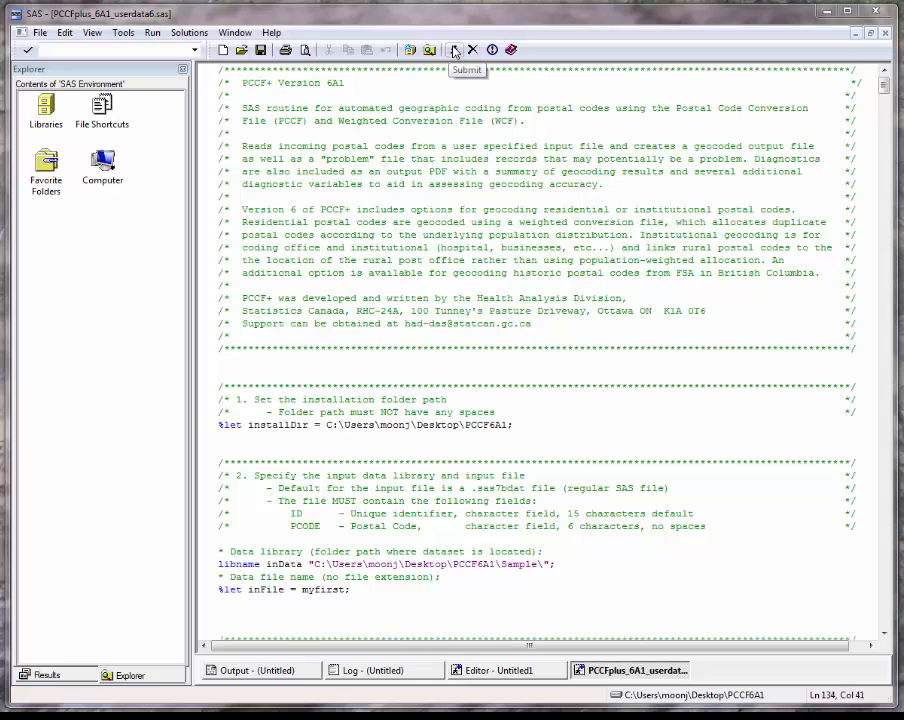
click(454, 49)
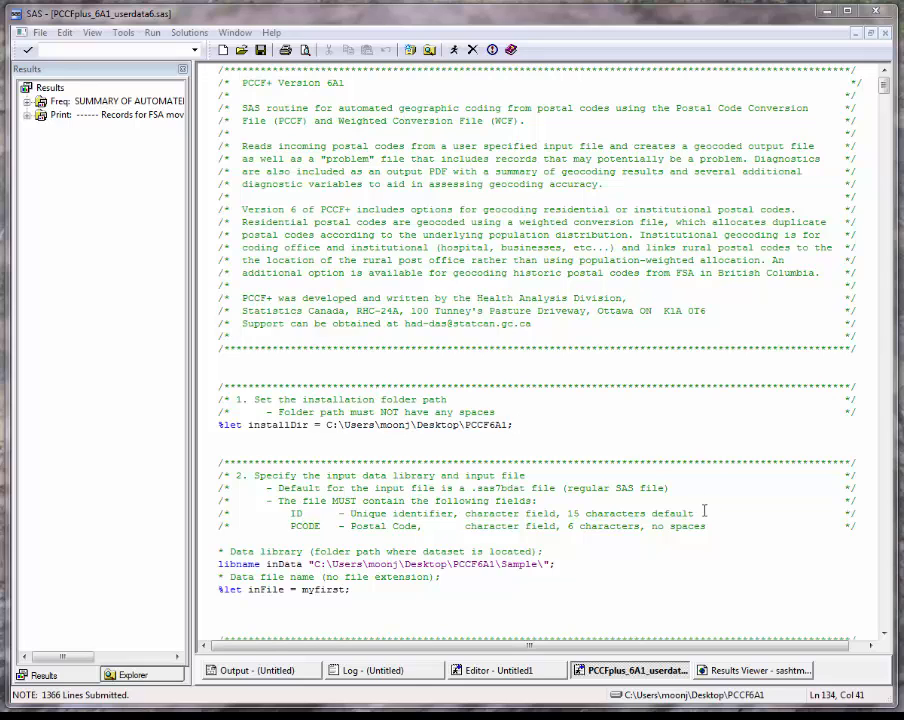
mouse_move(704, 510)
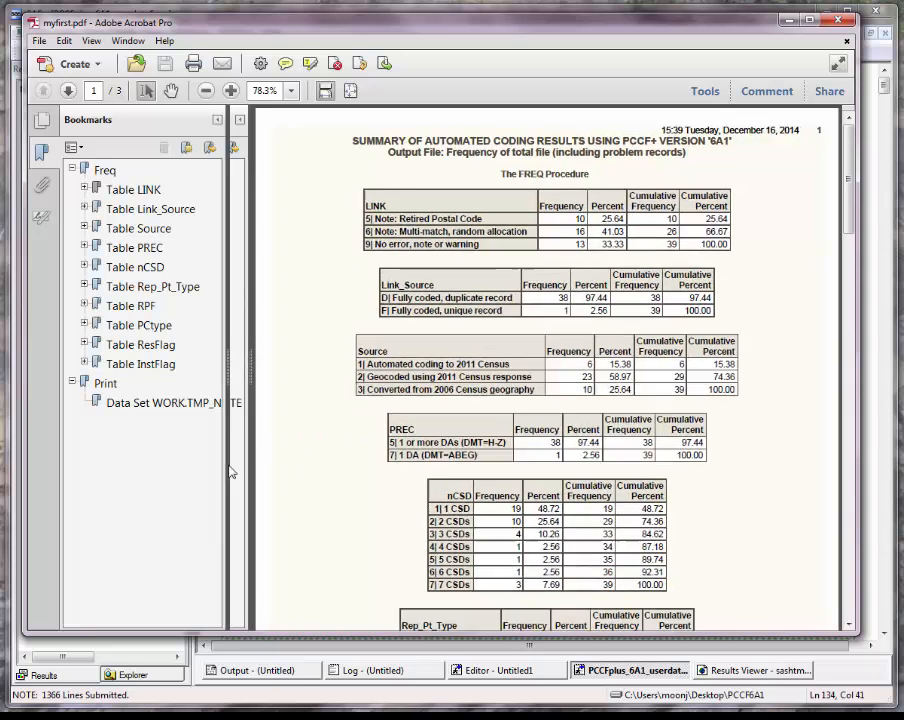
Narrow the Bookmarks panel so the myfirst.pdf summary displays larger
click(231, 91)
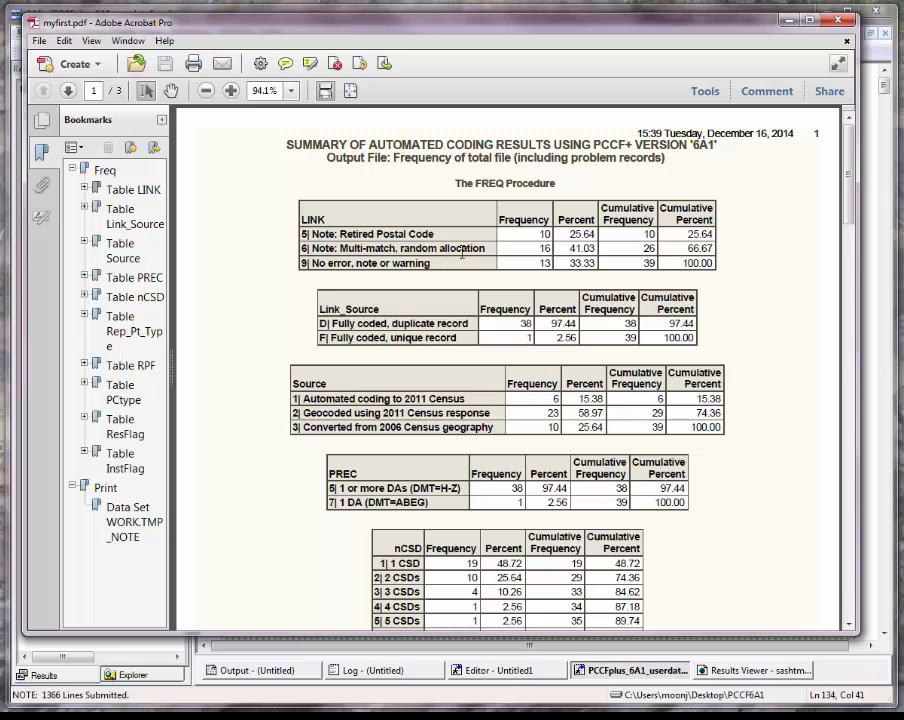
mouse_move(552, 375)
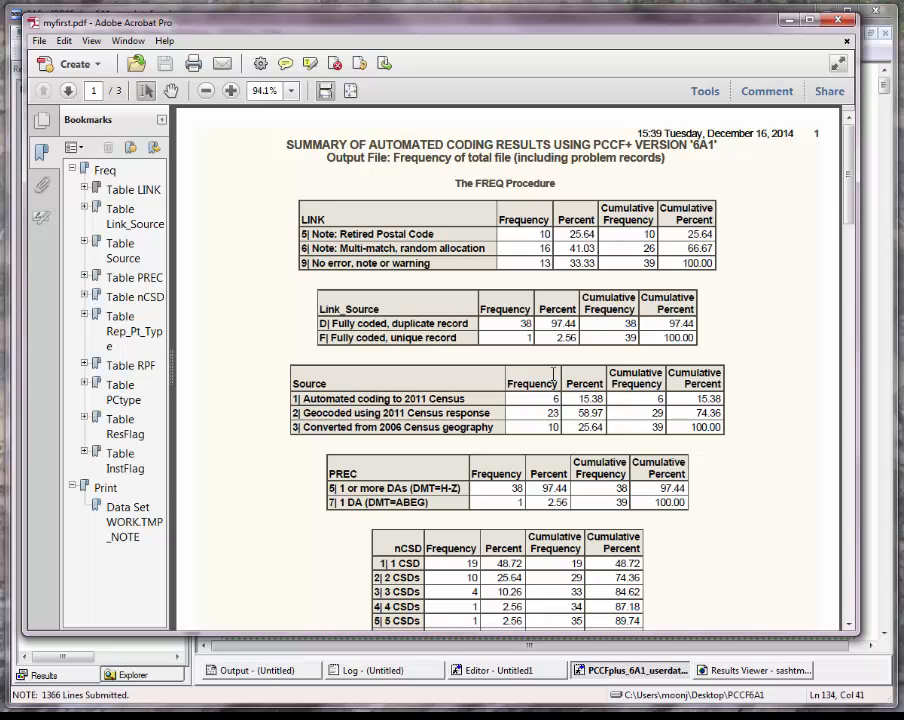
mouse_move(596, 524)
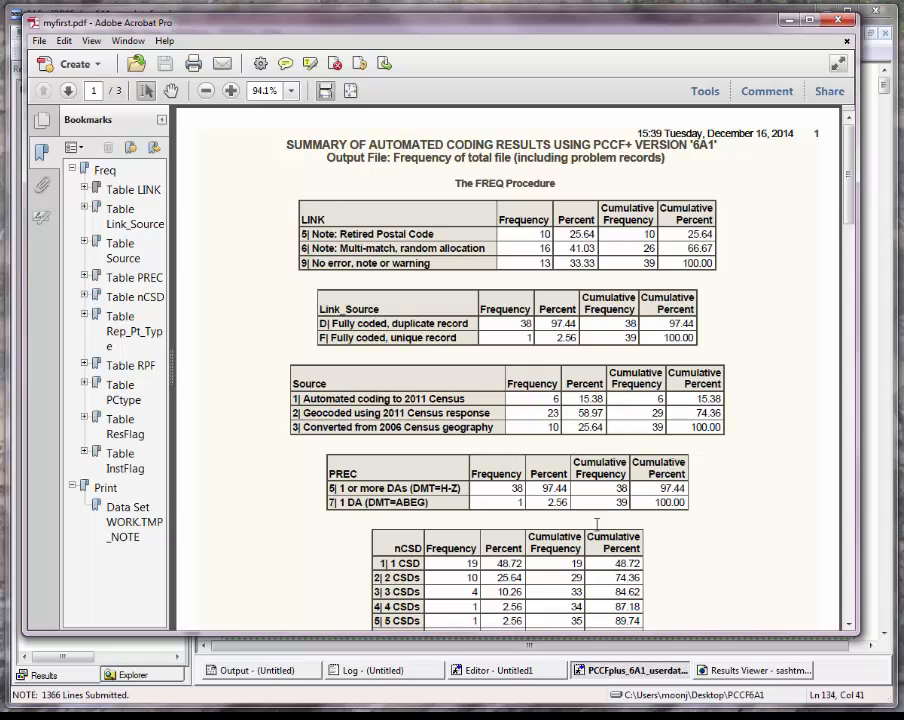
mouse_move(745, 402)
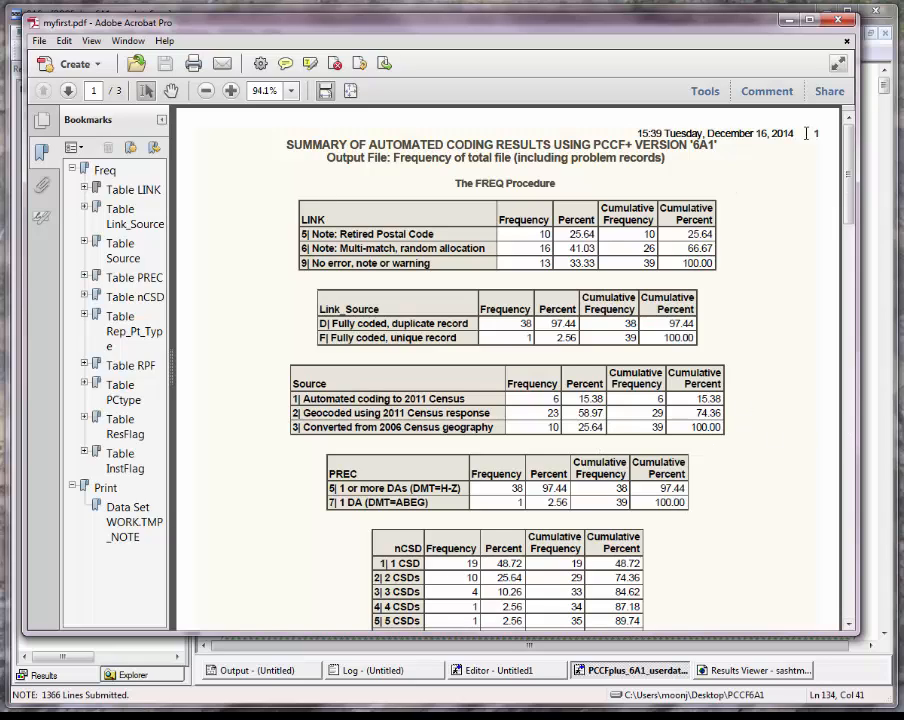
mouse_move(789, 20)
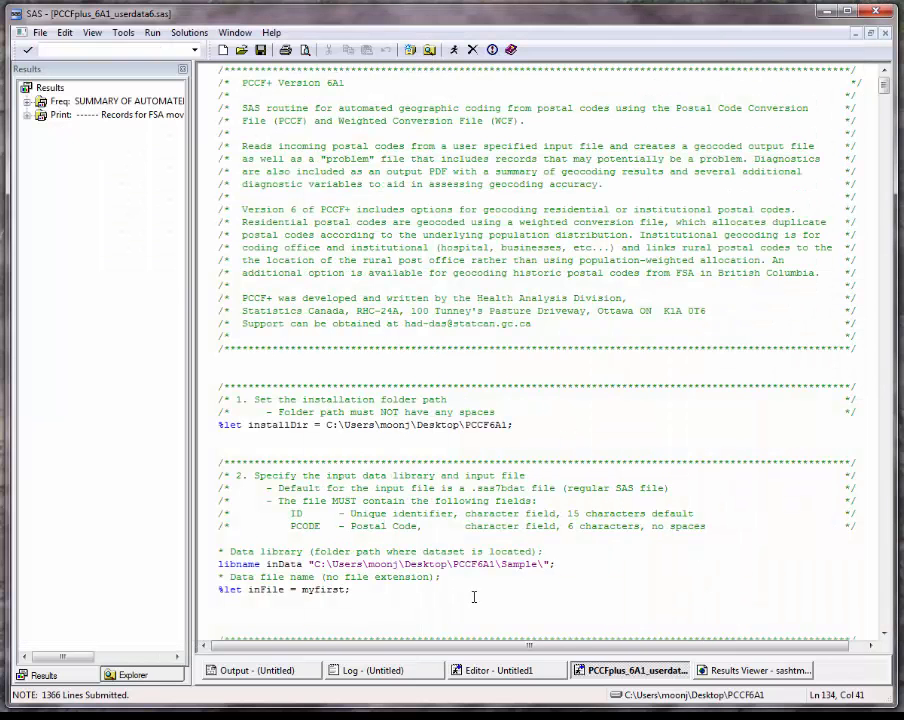
mouse_move(383, 670)
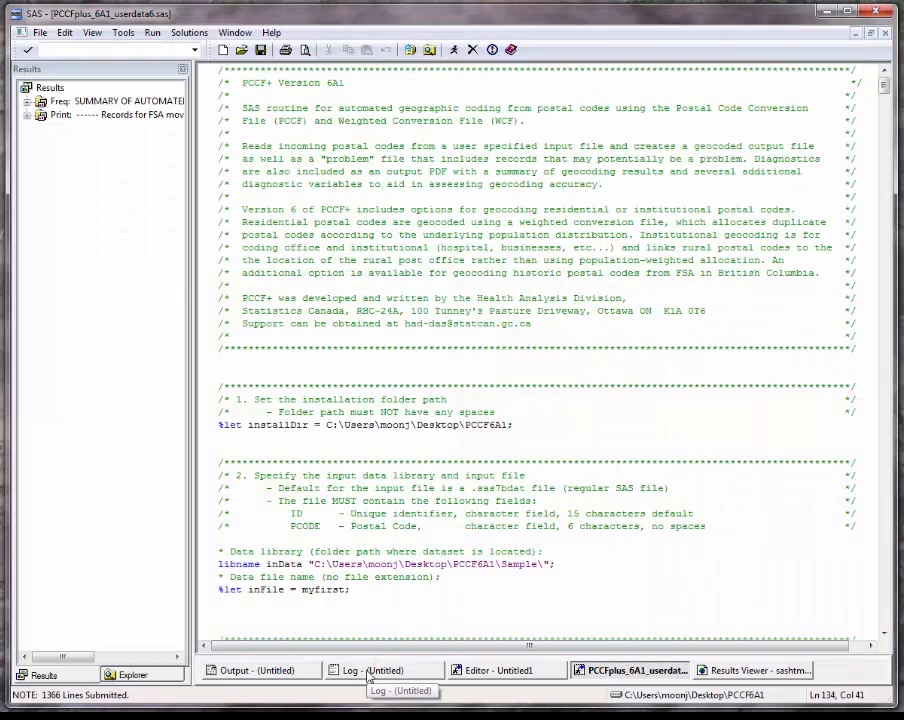
Switch to the Log window and scroll through the PCCF+ run notes
click(378, 670)
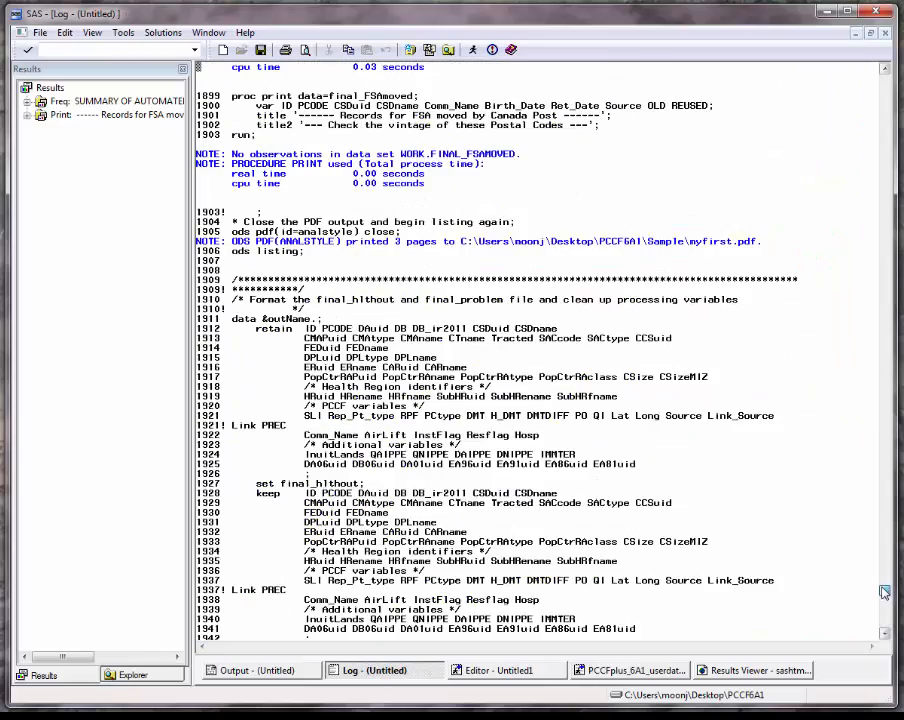
scroll(down, 3)
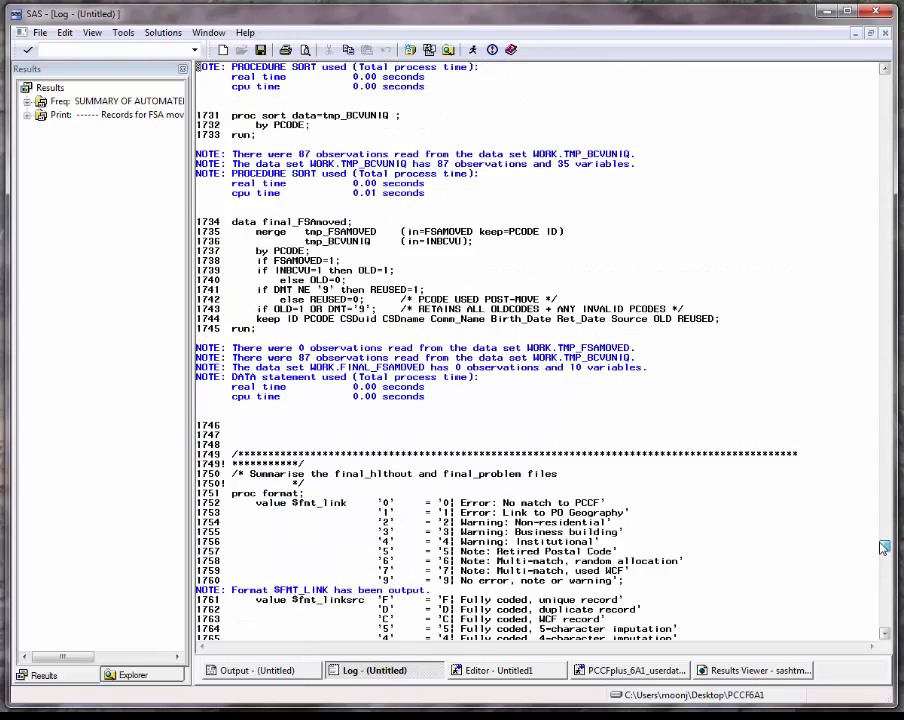
scroll(down, 3)
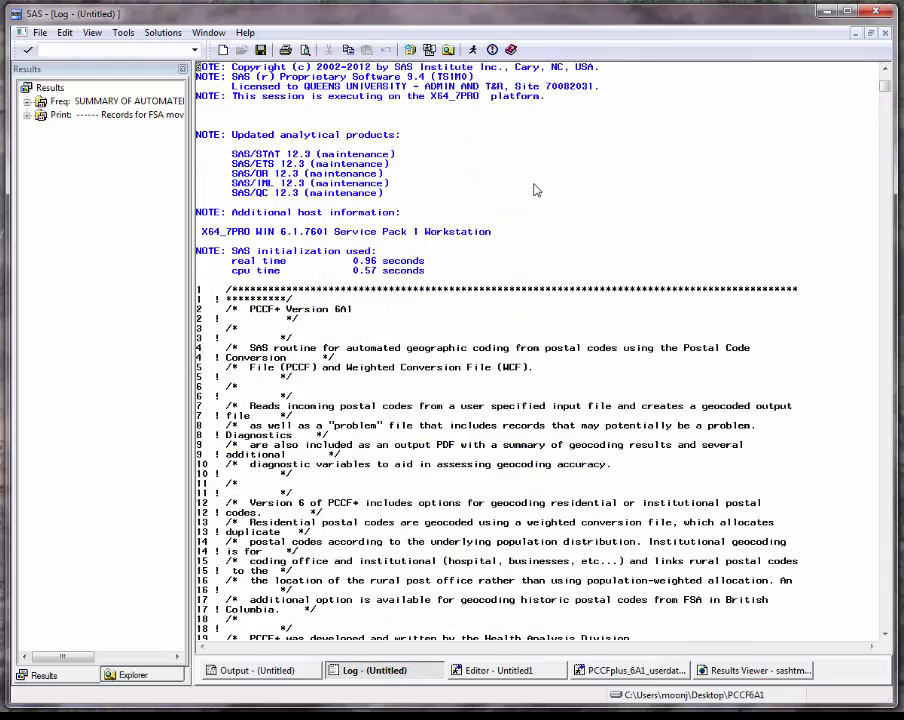
mouse_move(781, 158)
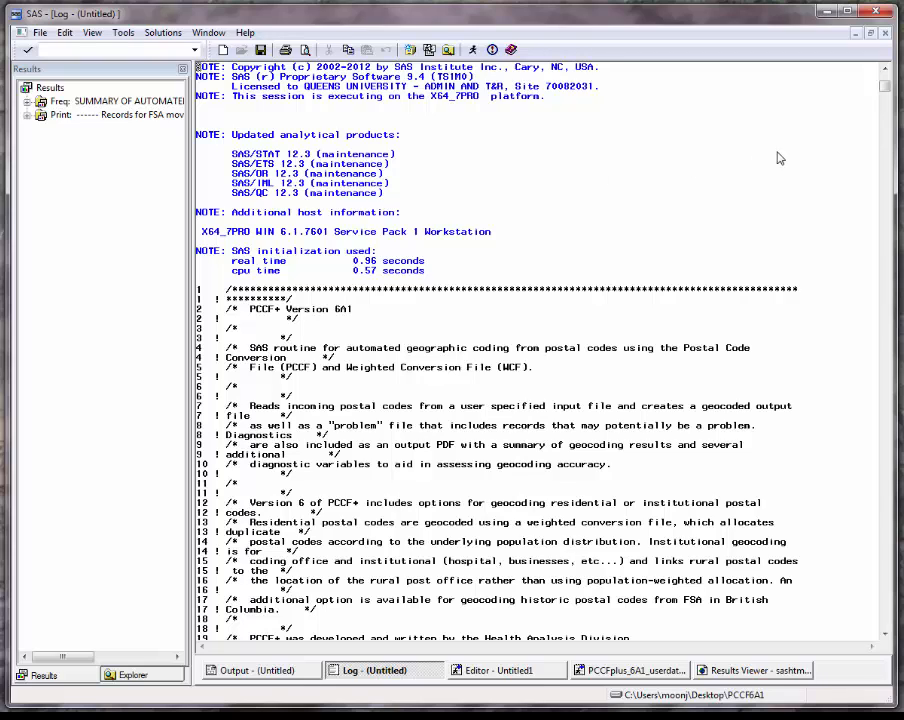
mouse_move(470, 620)
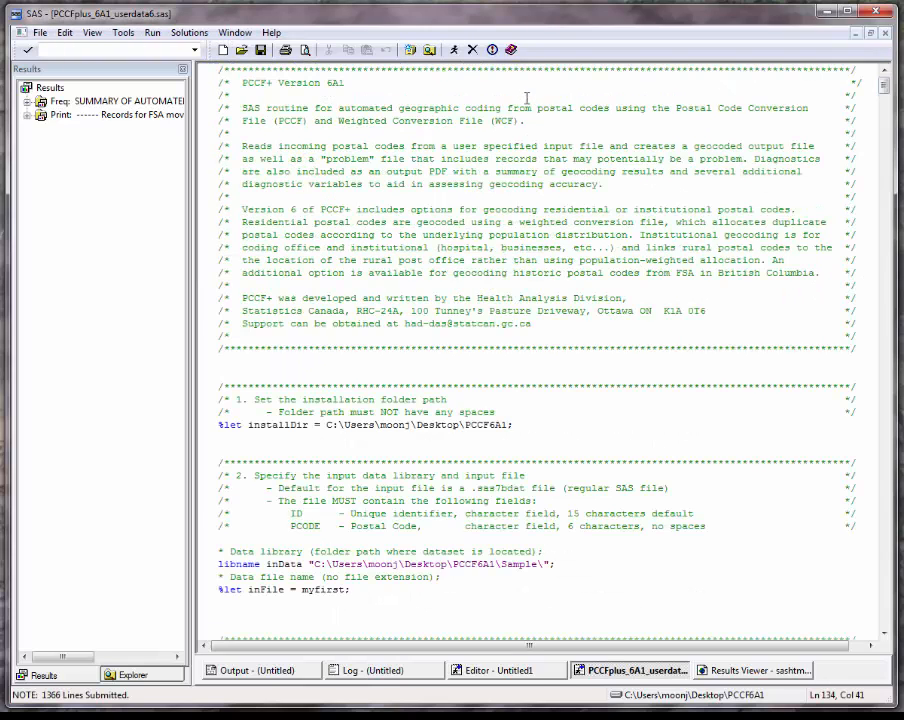
mouse_move(580, 359)
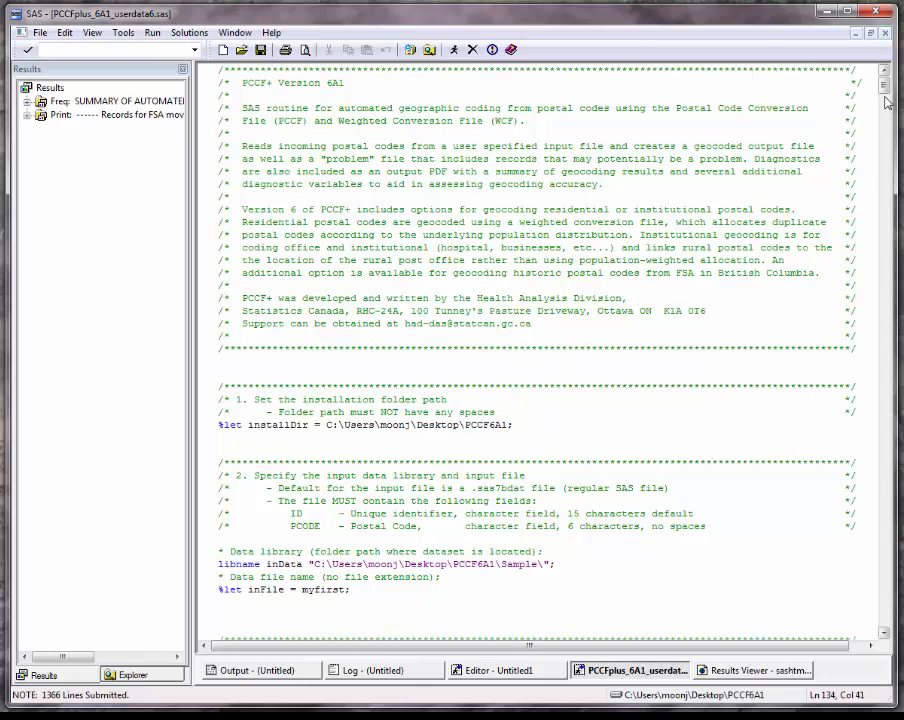
Scroll the PCCF+ code to the myfirst_out output name and myfirst.pdf path settings
scroll(down, 3)
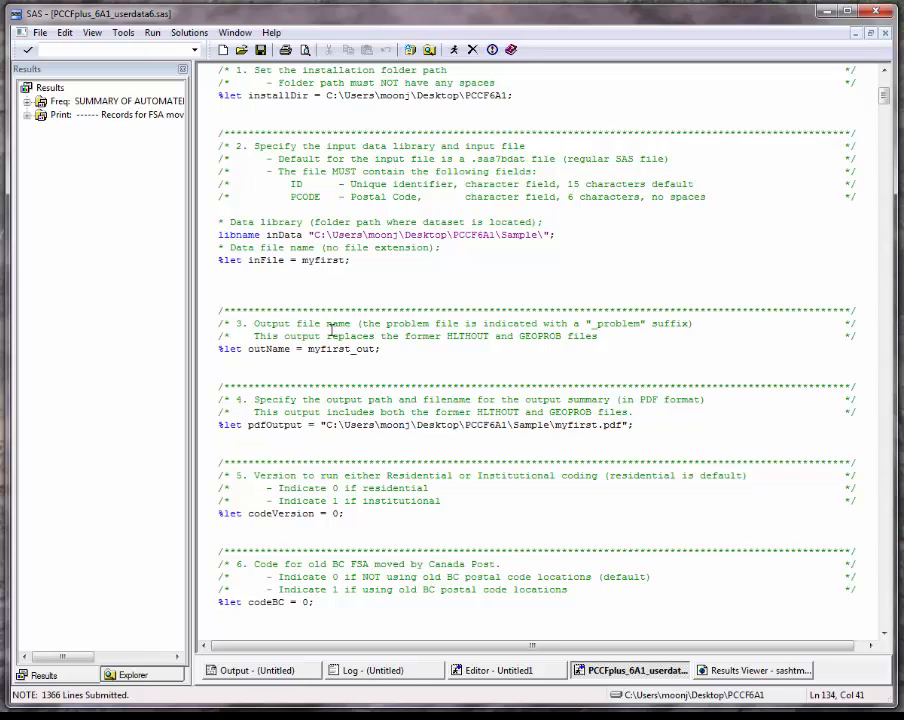
mouse_move(461, 222)
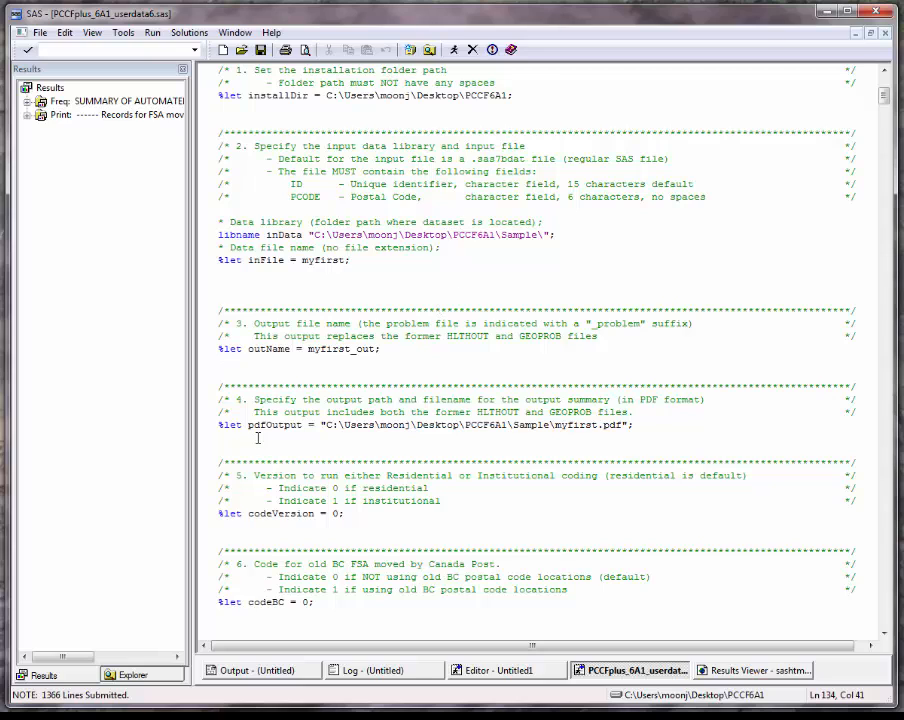
mouse_move(131, 674)
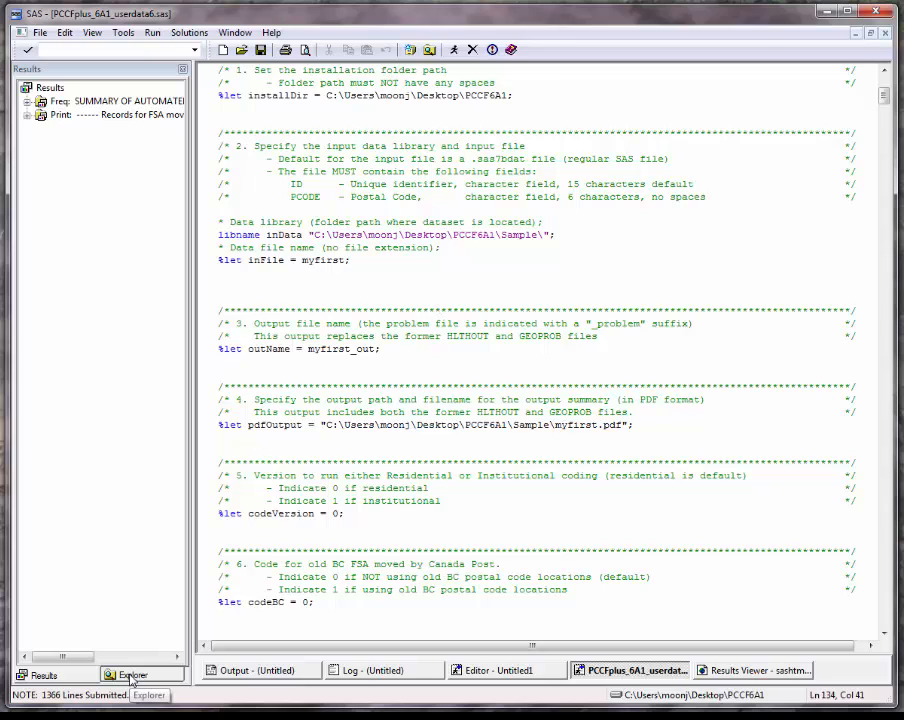
Open Work's Myfirst_out_problem data set and dismiss the zero-observations note
click(129, 674)
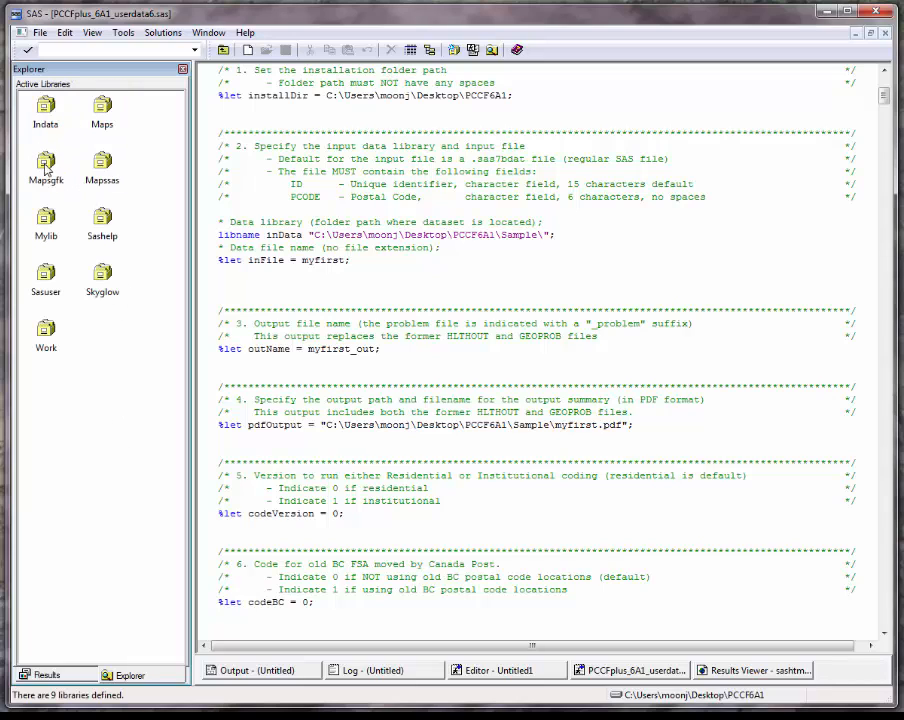
mouse_move(46, 330)
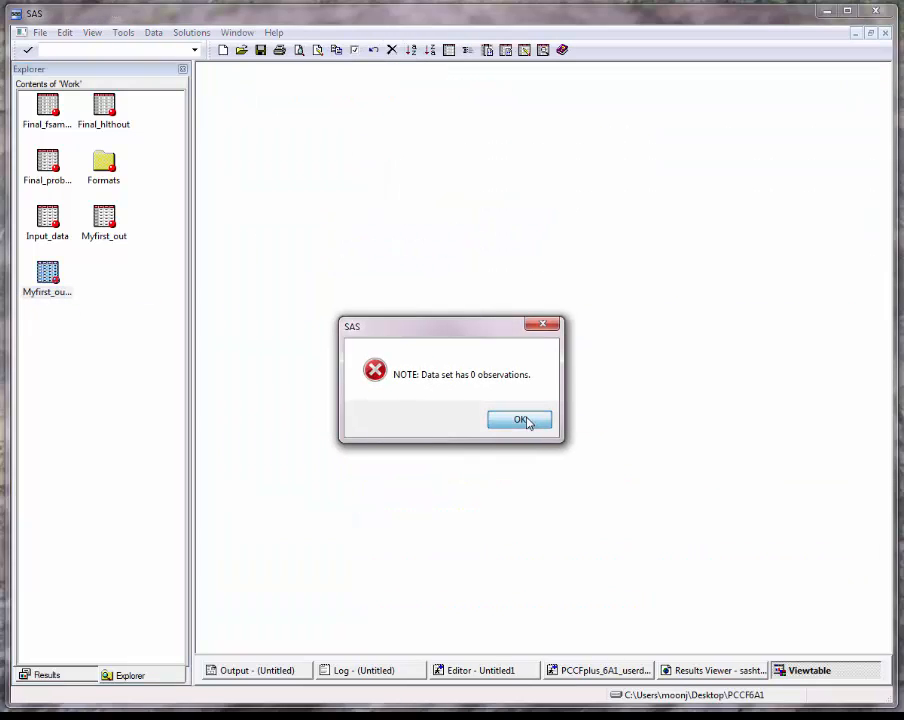
click(519, 419)
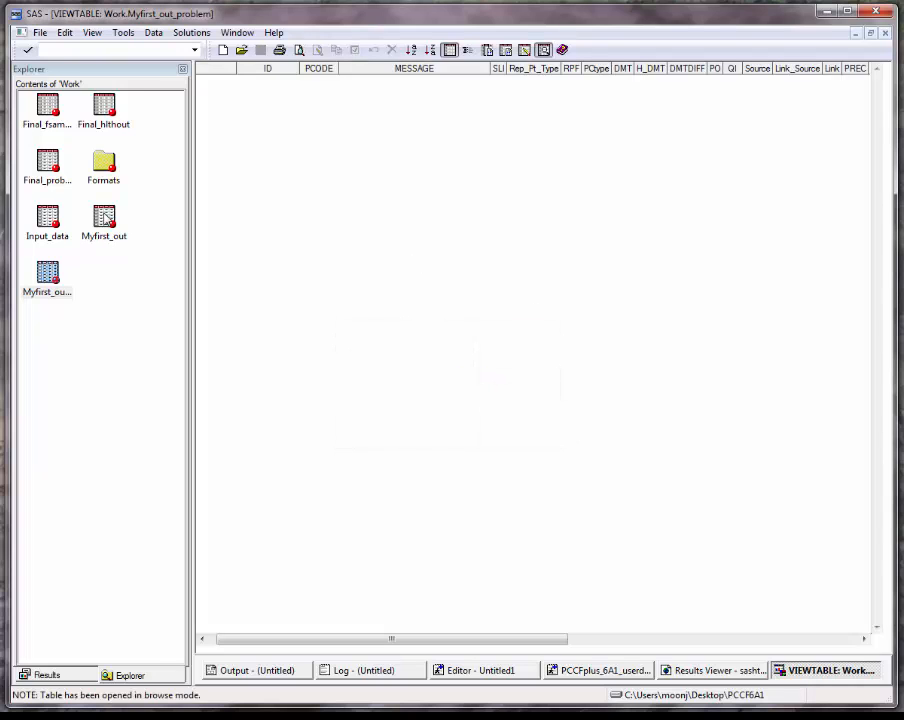
Open Work's Myfirst_out table showing PCODE, DAuid, CSDname and CMAname values
double_click(103, 217)
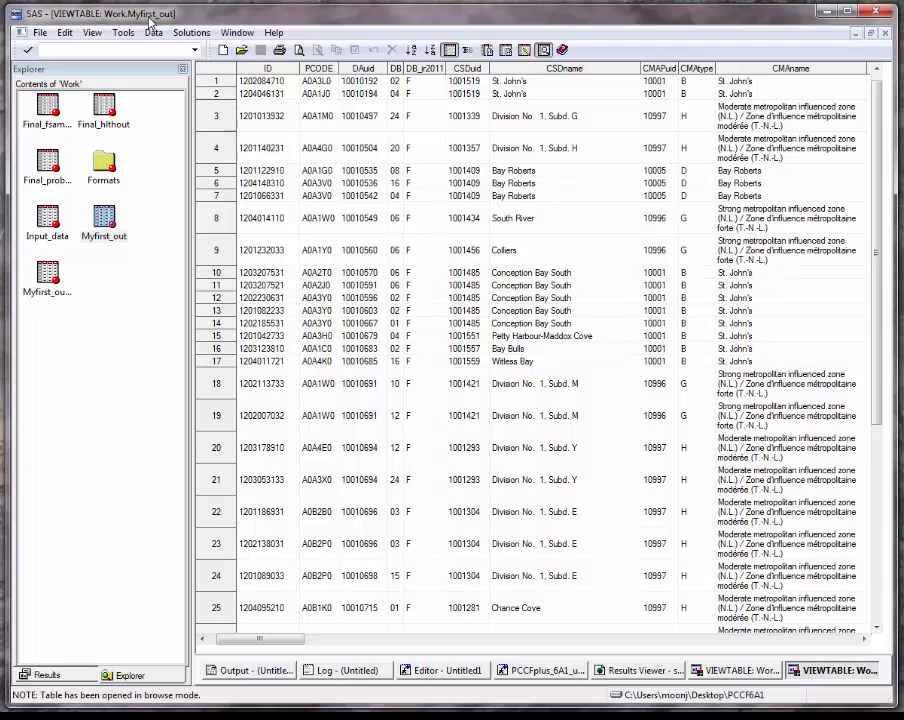
mouse_move(410, 195)
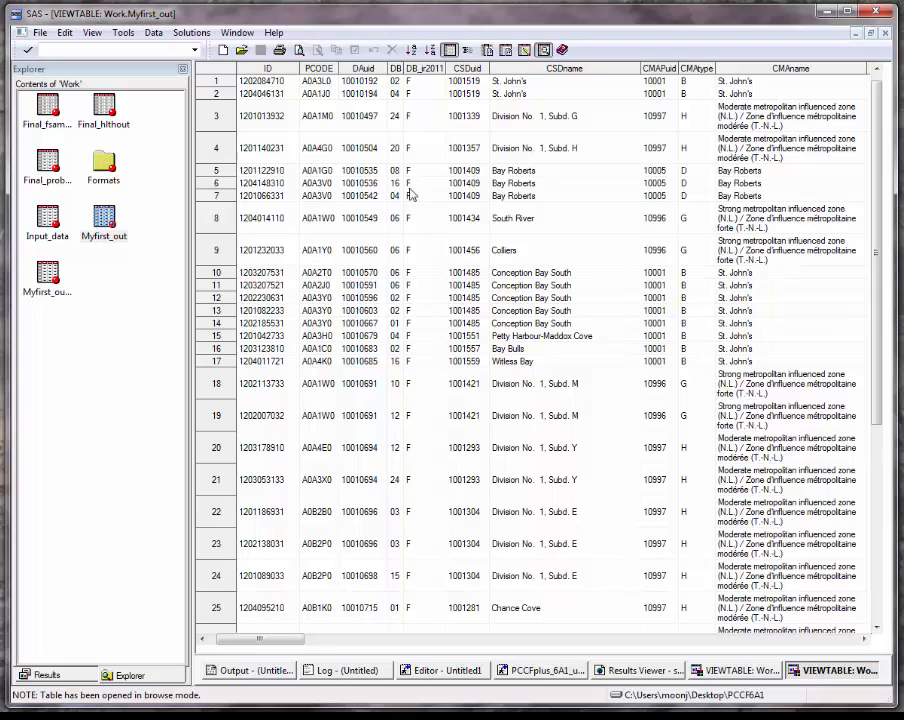
mouse_move(267, 73)
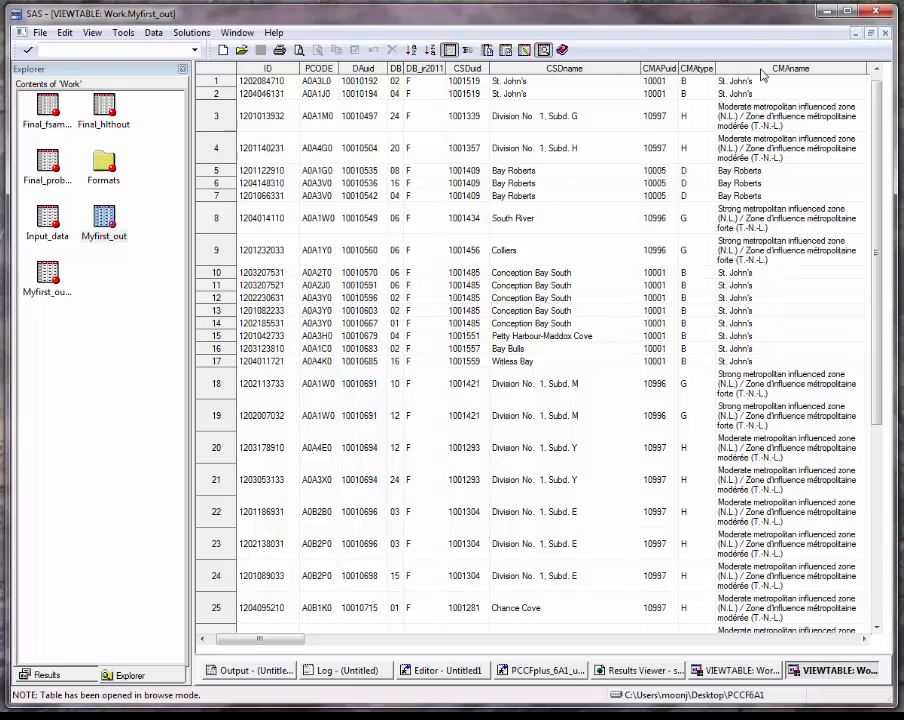
mouse_move(765, 72)
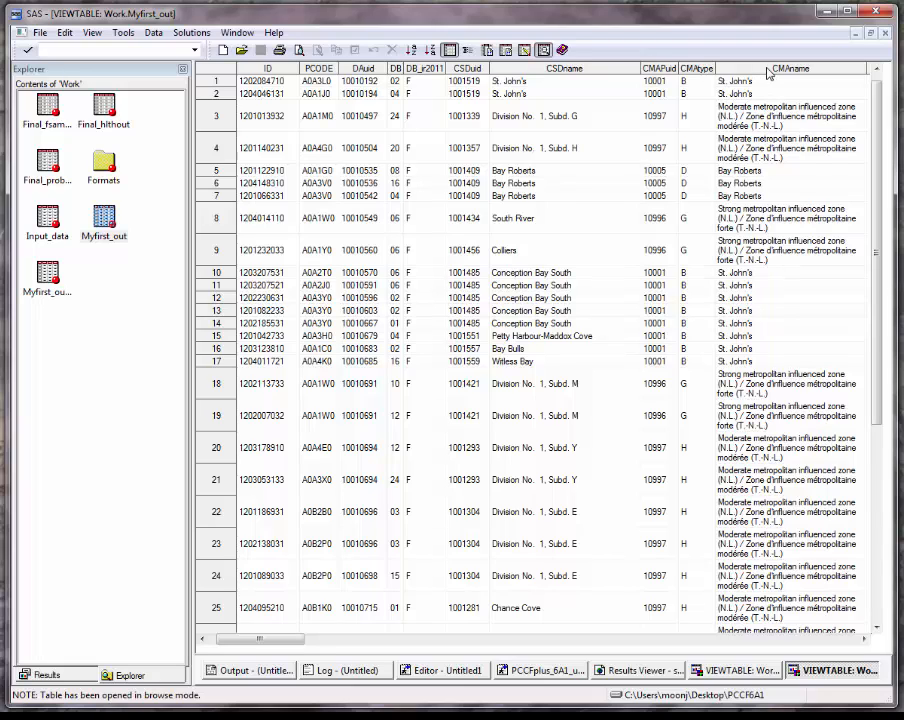